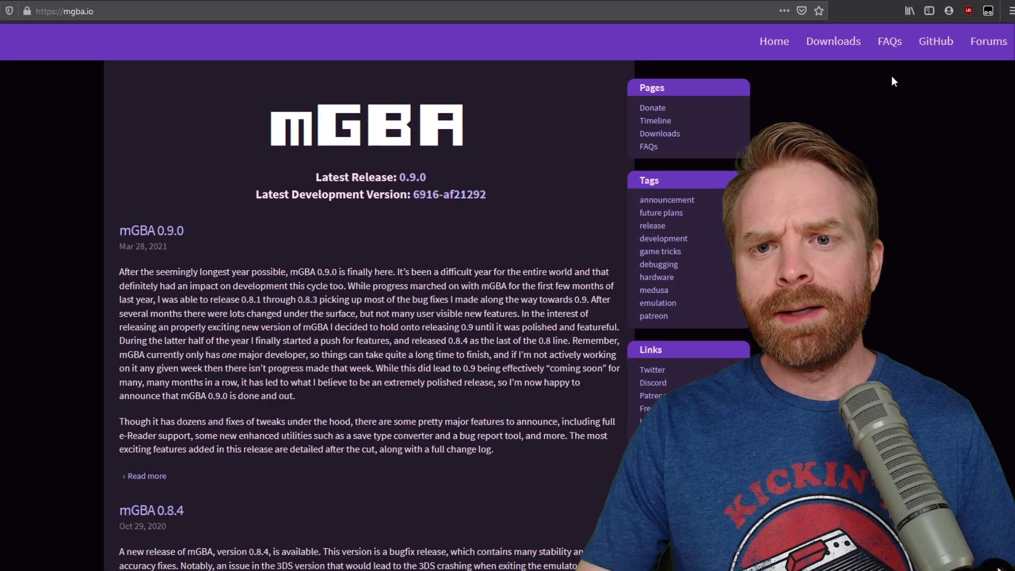
# Step: Open the Downloads page on mgba.io
pyautogui.click(832, 41)
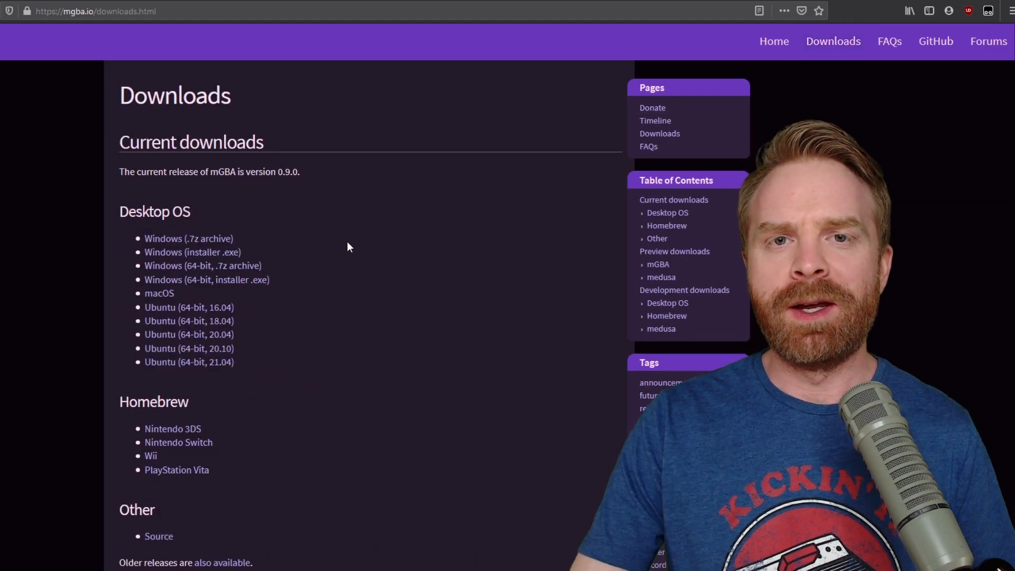
pyautogui.moveTo(255, 241)
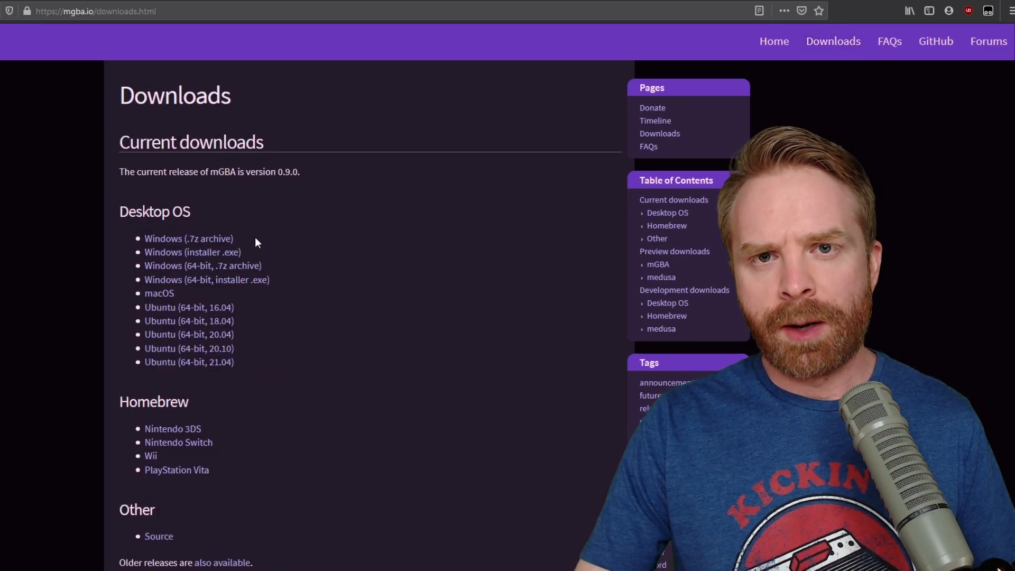
pyautogui.moveTo(192, 251)
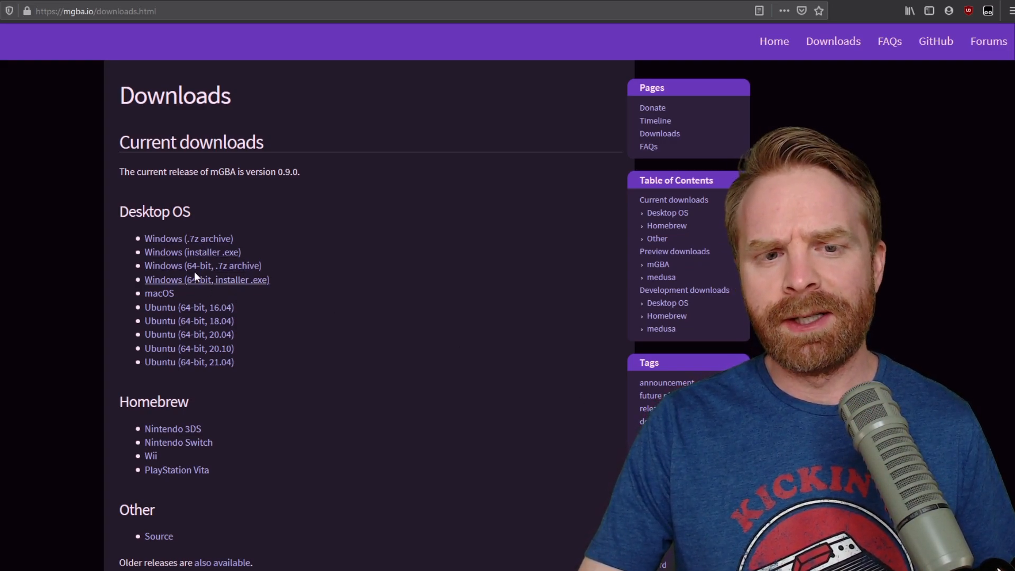
pyautogui.moveTo(188, 239)
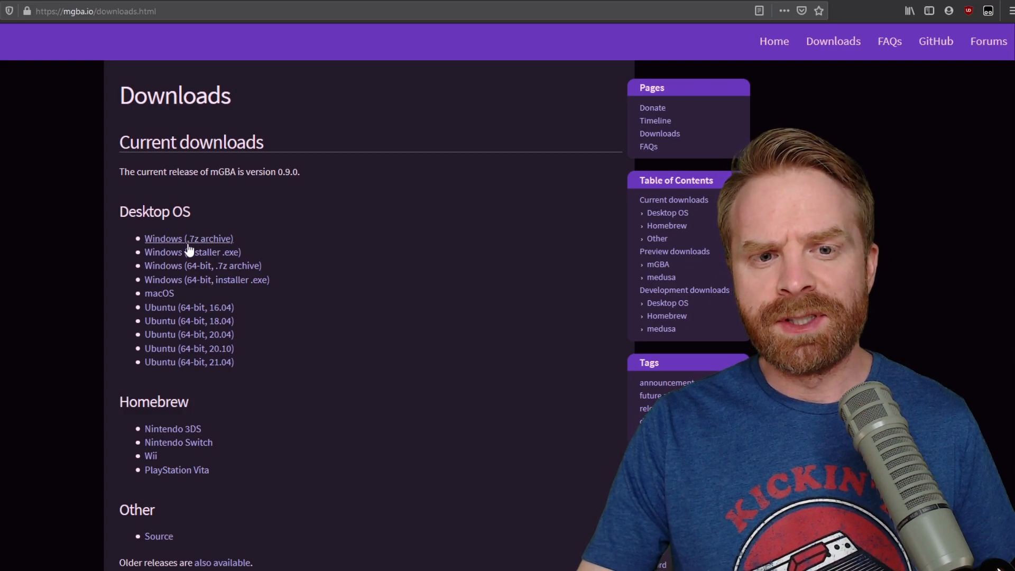
pyautogui.moveTo(202, 265)
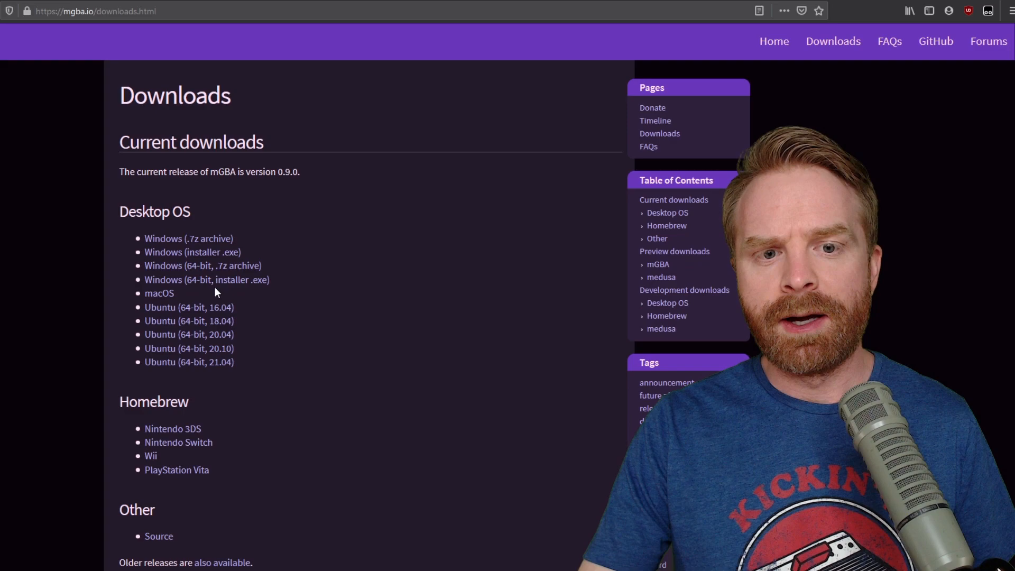
pyautogui.moveTo(207, 279)
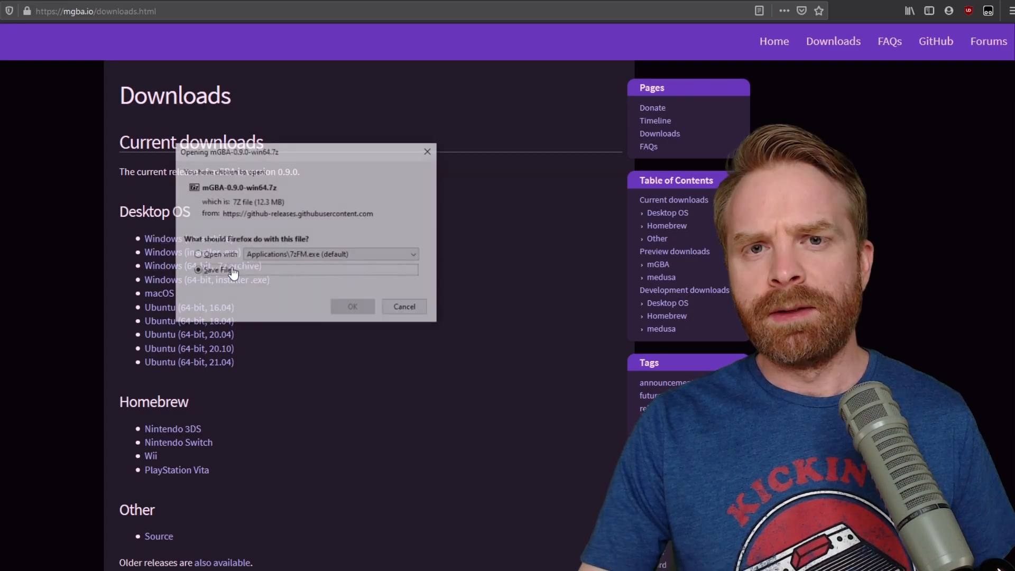
# Step: Choose Save File for the mGBA-0.9.0-win64 archive and confirm with OK
pyautogui.click(197, 270)
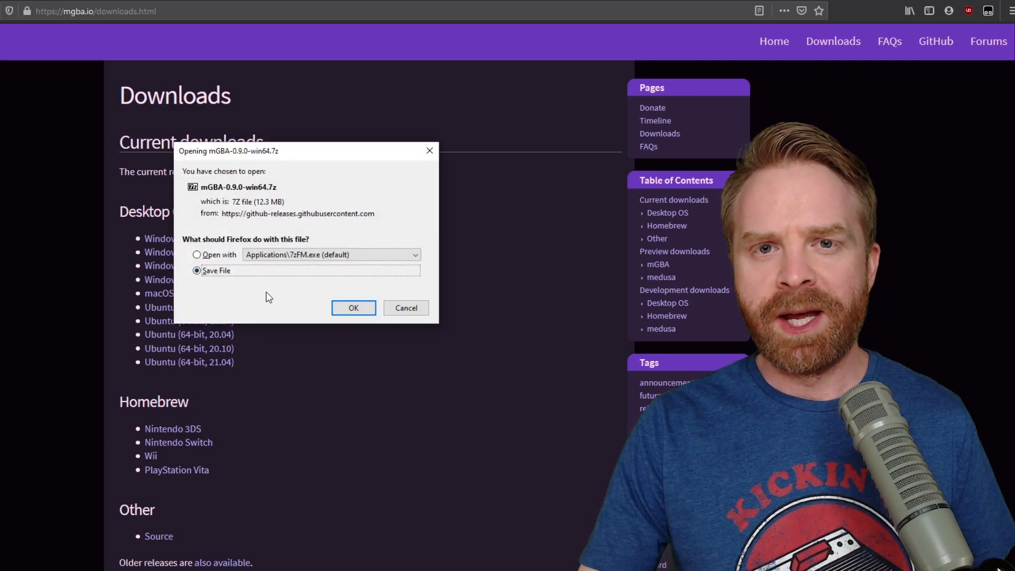
pyautogui.click(353, 308)
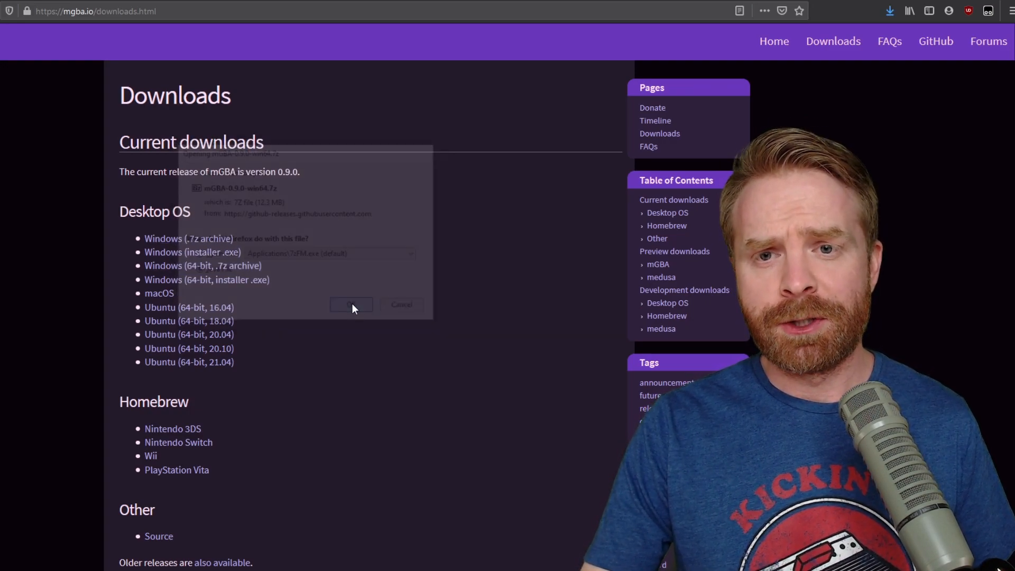
pyautogui.click(351, 304)
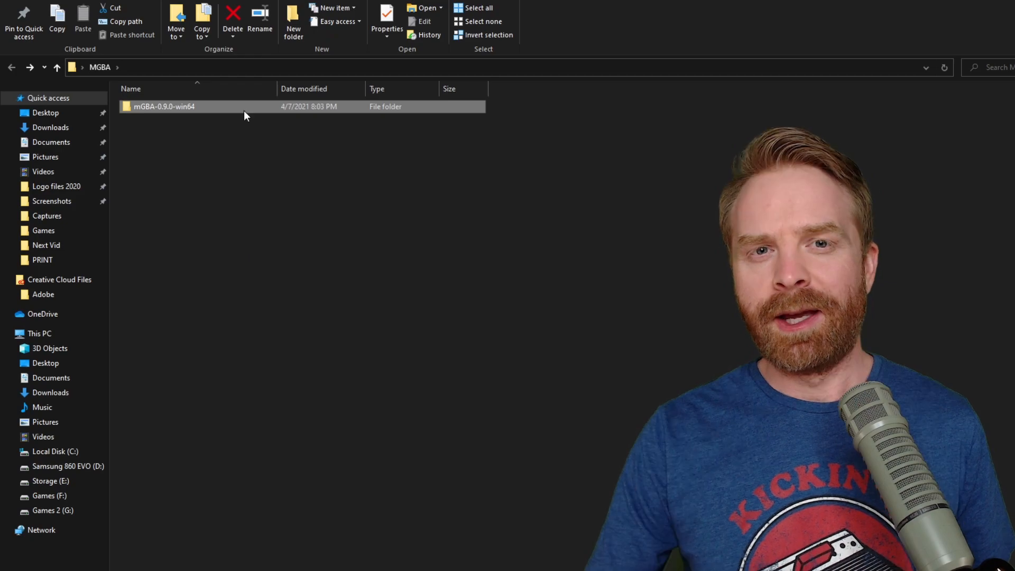
# Step: Open the mGBA-0.9.0-win64 folder and launch the mGBA application
pyautogui.doubleClick(164, 106)
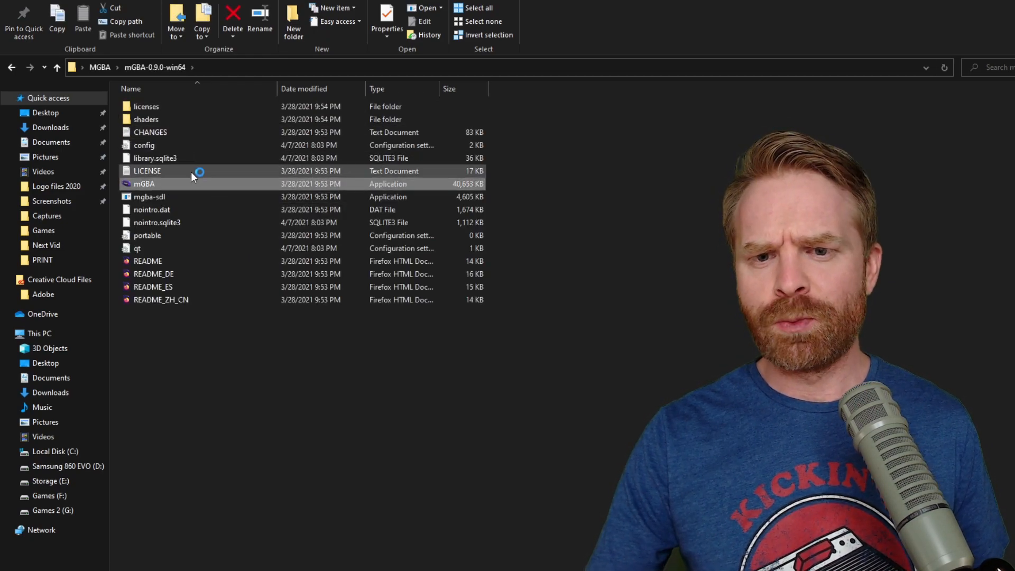
pyautogui.doubleClick(144, 183)
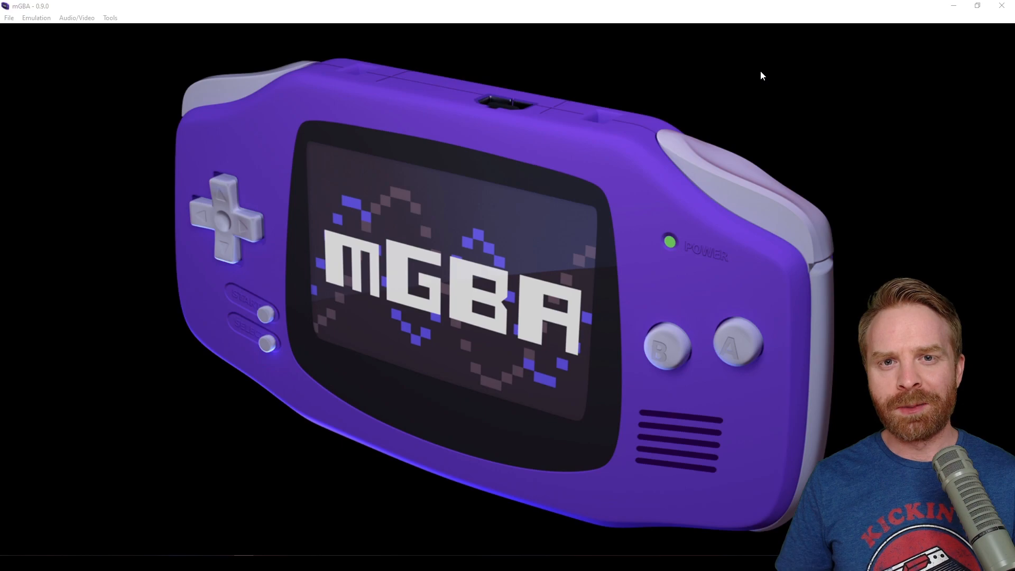
# Step: Browse the Emulation, Audio/Video and Tools menus, then open Tools > Settings
pyautogui.click(36, 18)
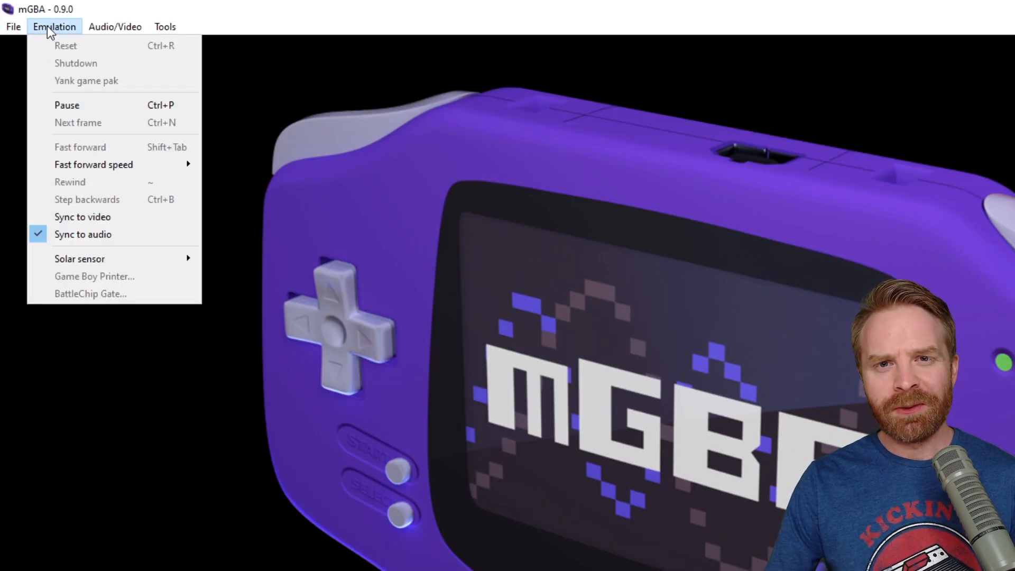
pyautogui.click(115, 27)
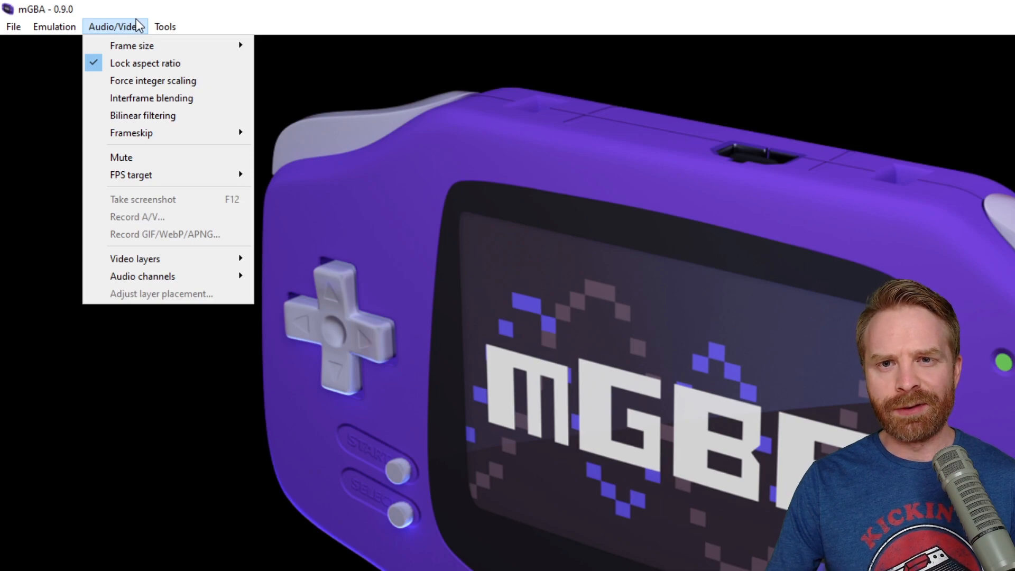
pyautogui.click(165, 26)
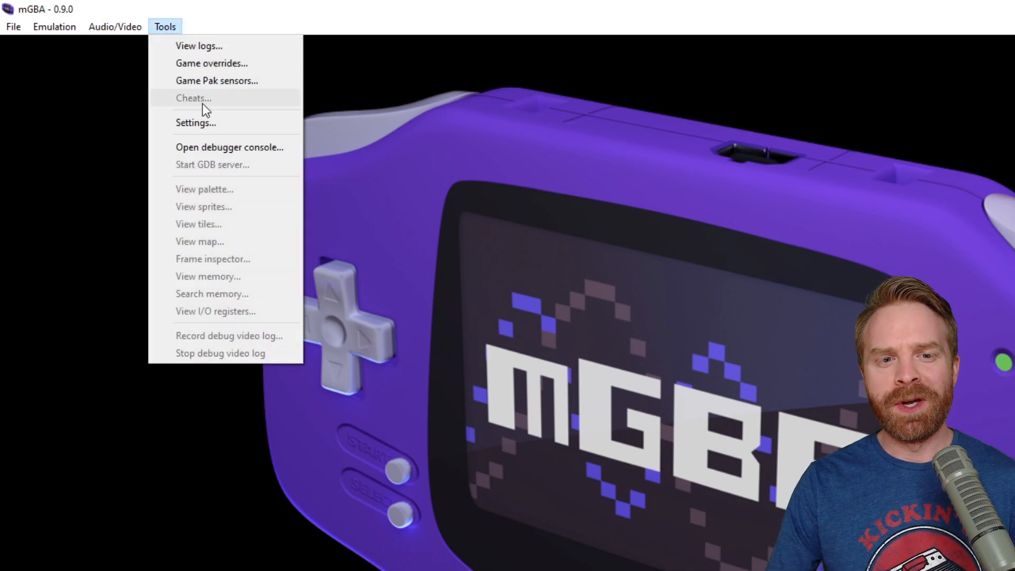
pyautogui.click(195, 122)
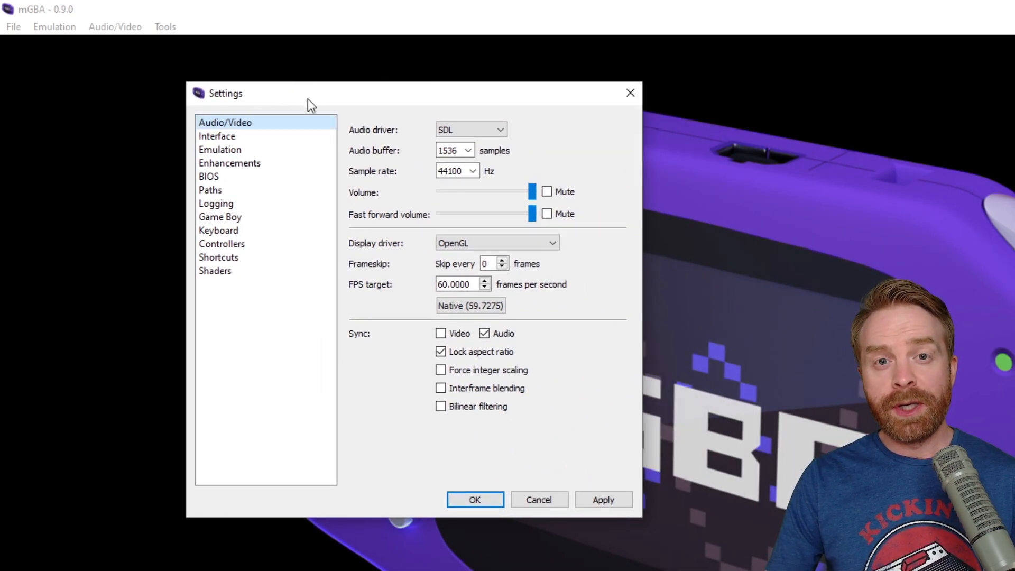
pyautogui.moveTo(404, 291)
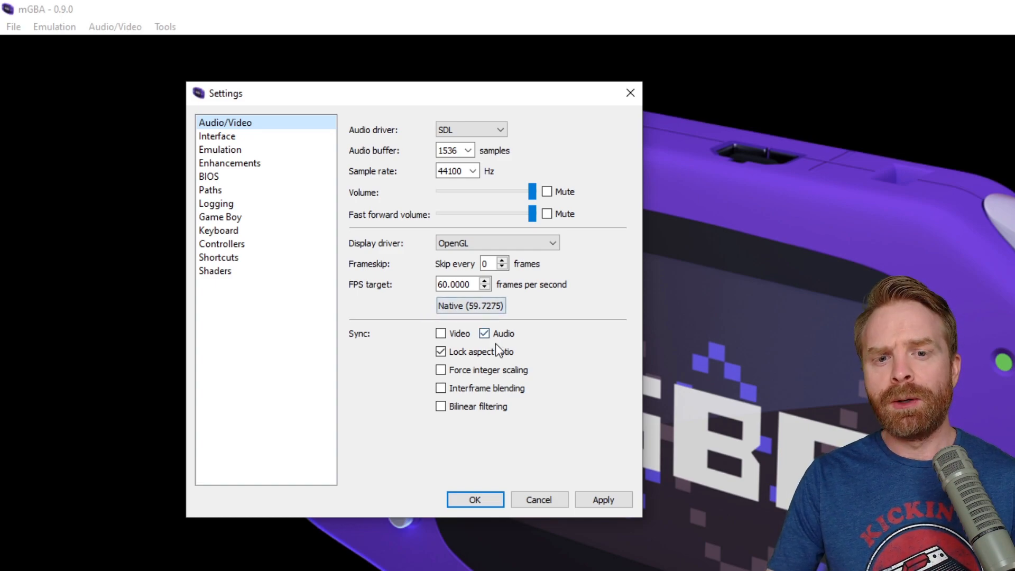
# Step: Adjust the Frameskip value on the Audio/Video page, then show the Interface page
pyautogui.click(490, 263)
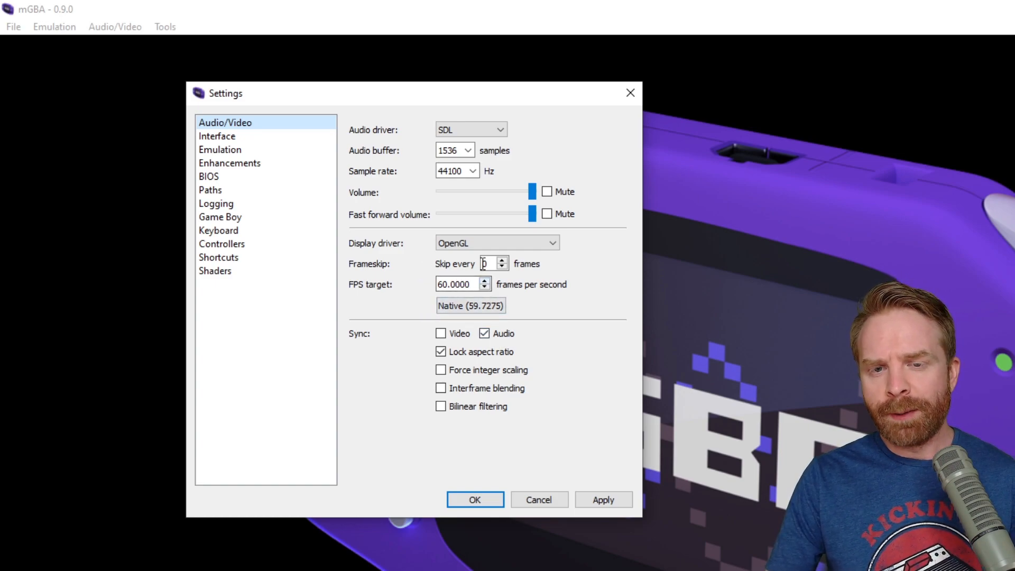
pyautogui.click(502, 260)
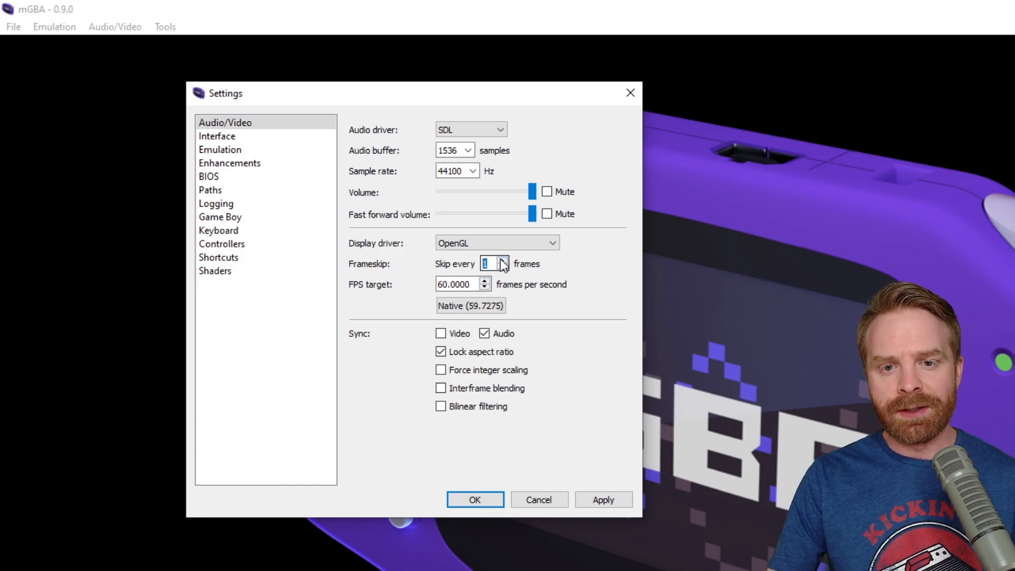
pyautogui.click(502, 259)
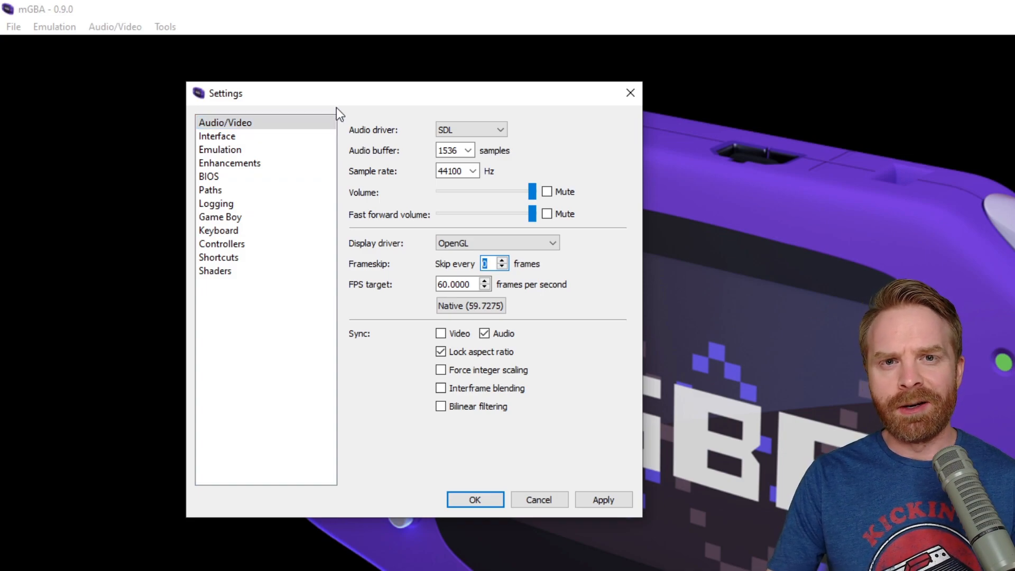
pyautogui.click(217, 136)
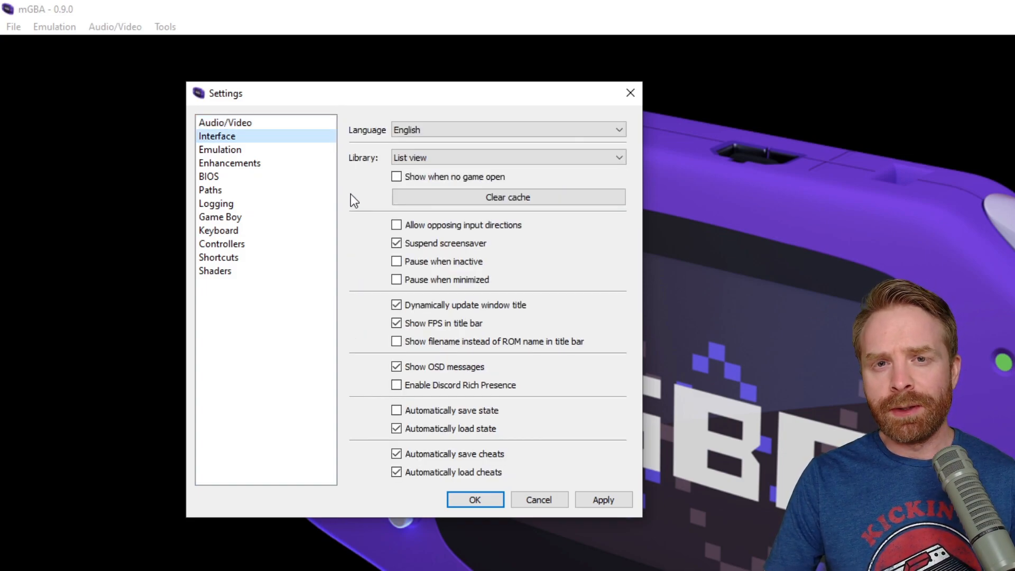
pyautogui.moveTo(352, 285)
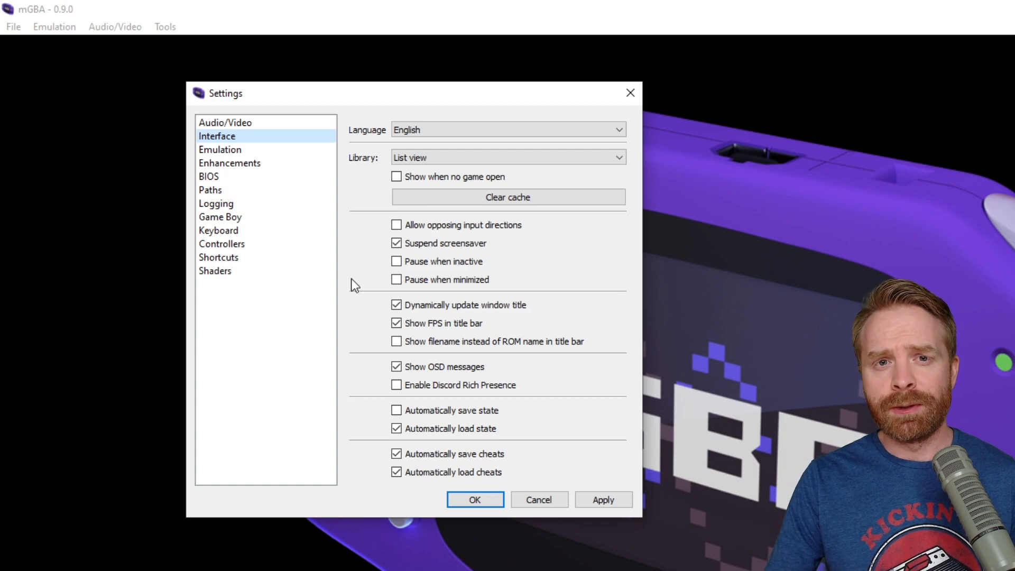
pyautogui.click(396, 322)
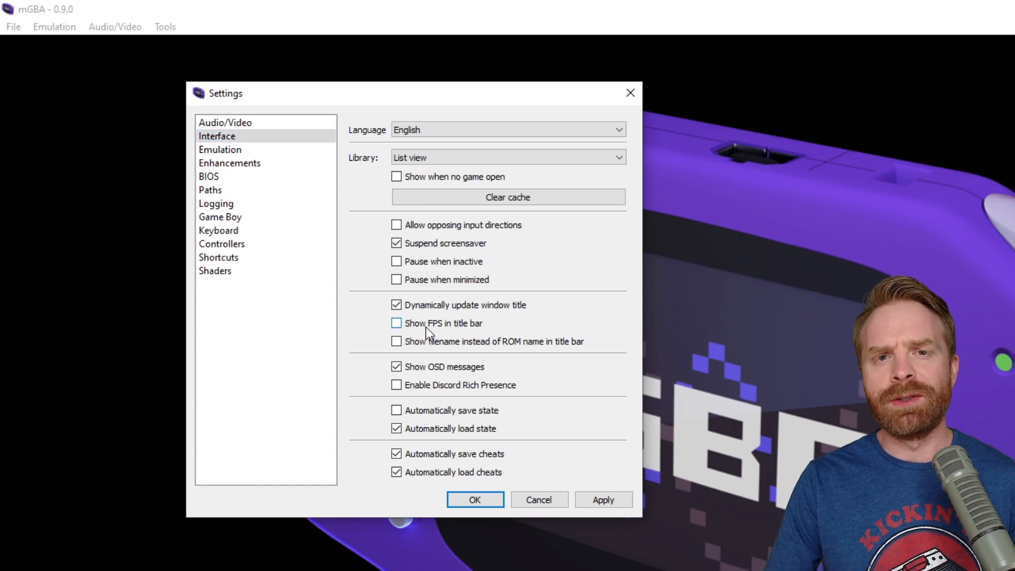
pyautogui.click(396, 323)
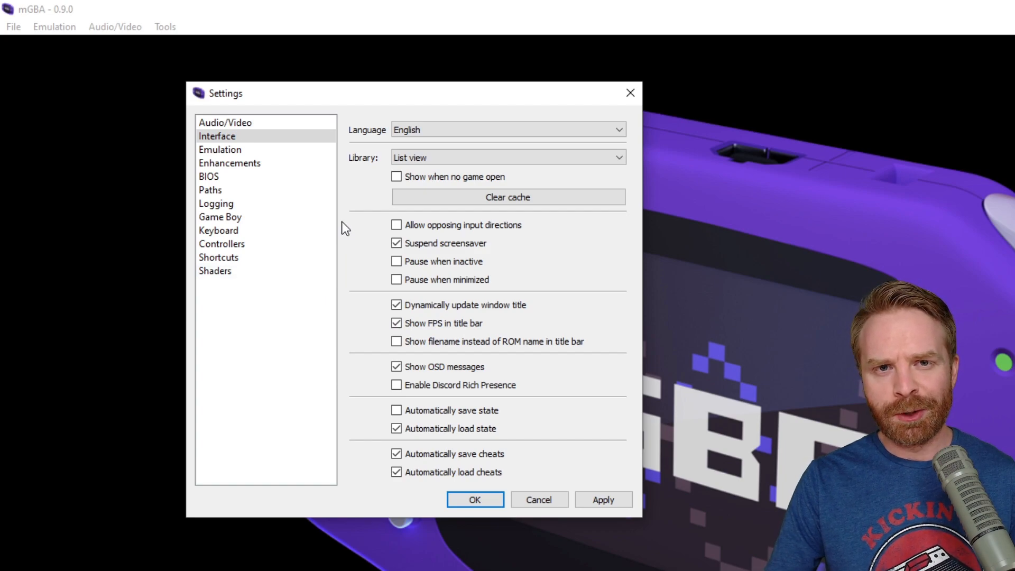
pyautogui.click(219, 150)
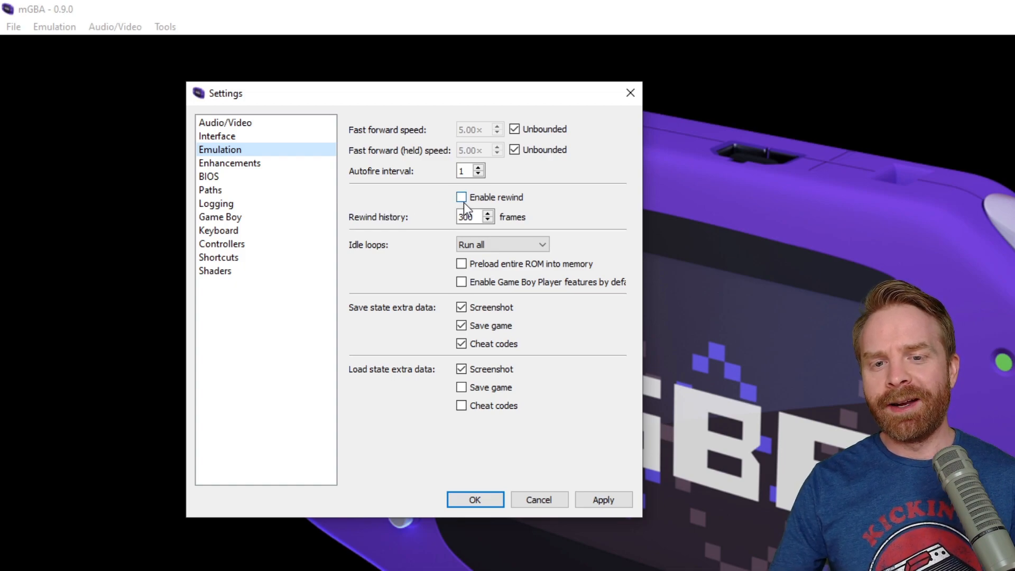
# Step: Tick Enable rewind in Emulation settings and go to the Enhancements page
pyautogui.click(460, 197)
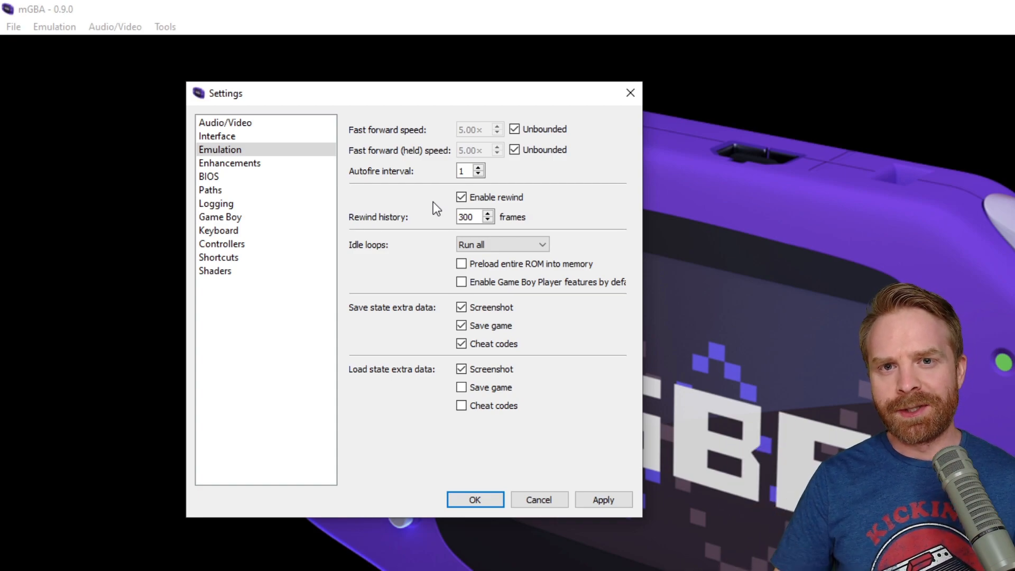
pyautogui.click(229, 163)
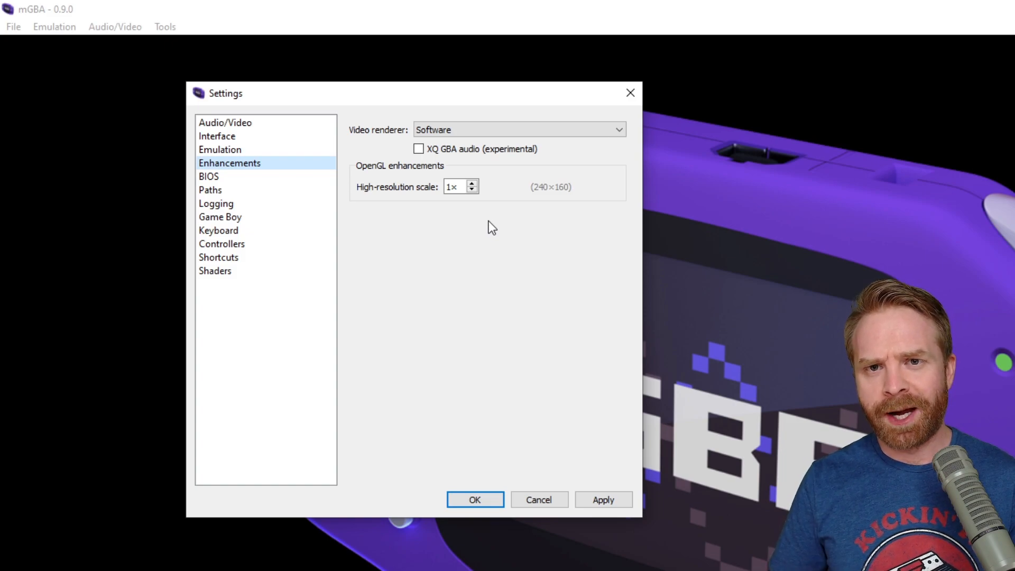
# Step: Set the video renderer to OpenGL and raise the resolution scale to 7x (1680×1120)
pyautogui.click(518, 129)
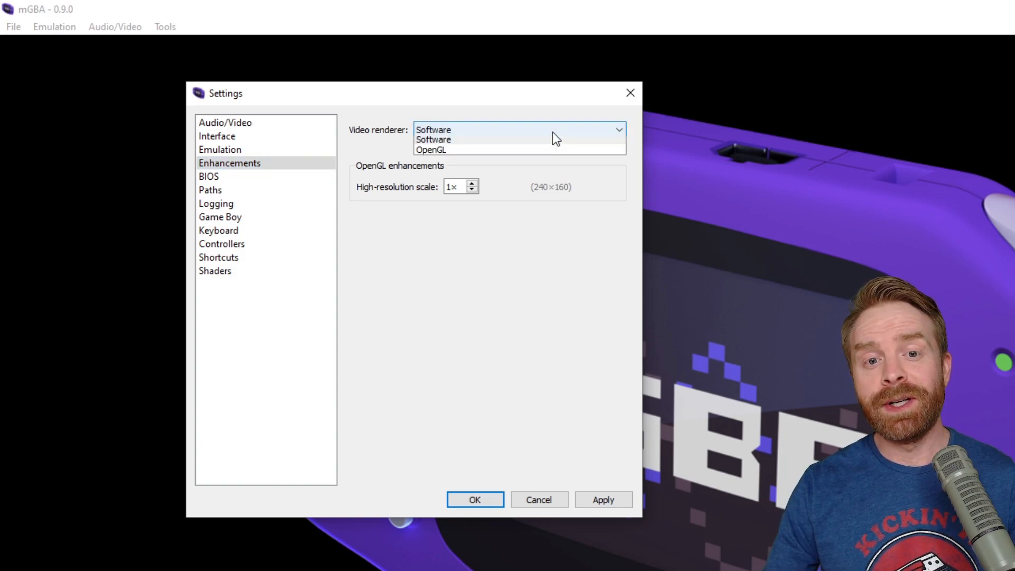
pyautogui.click(430, 150)
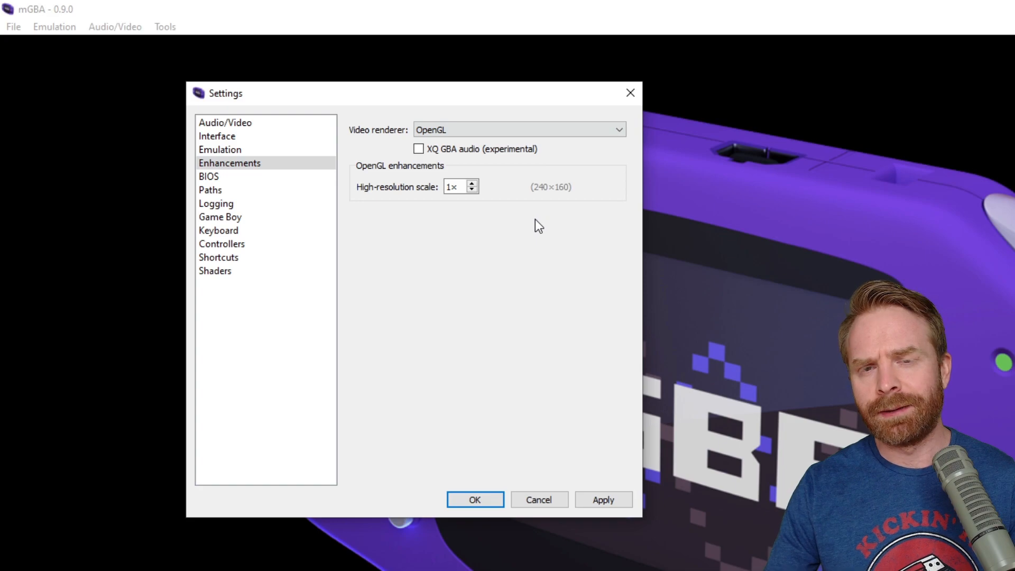
pyautogui.moveTo(522, 202)
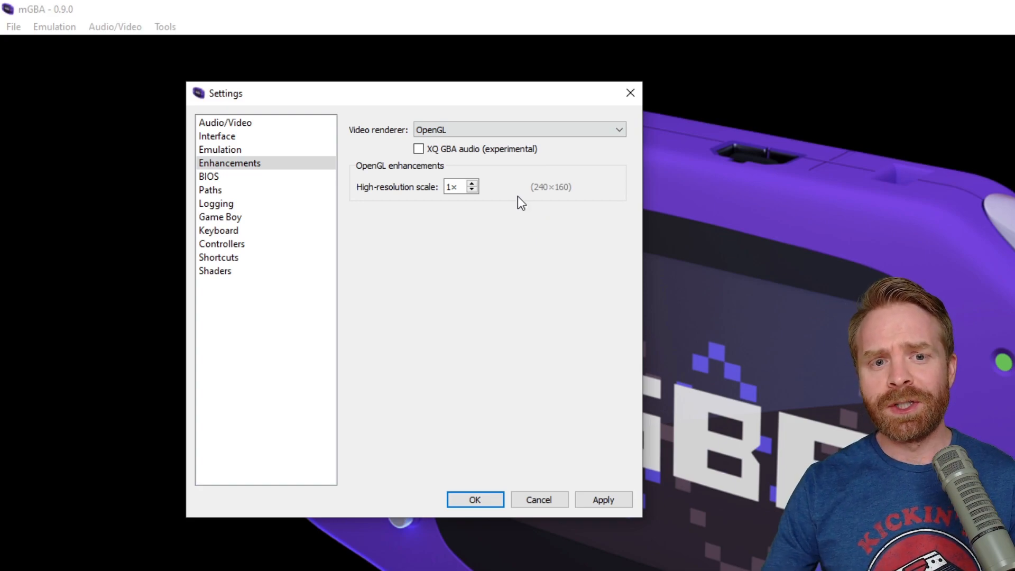
pyautogui.click(472, 183)
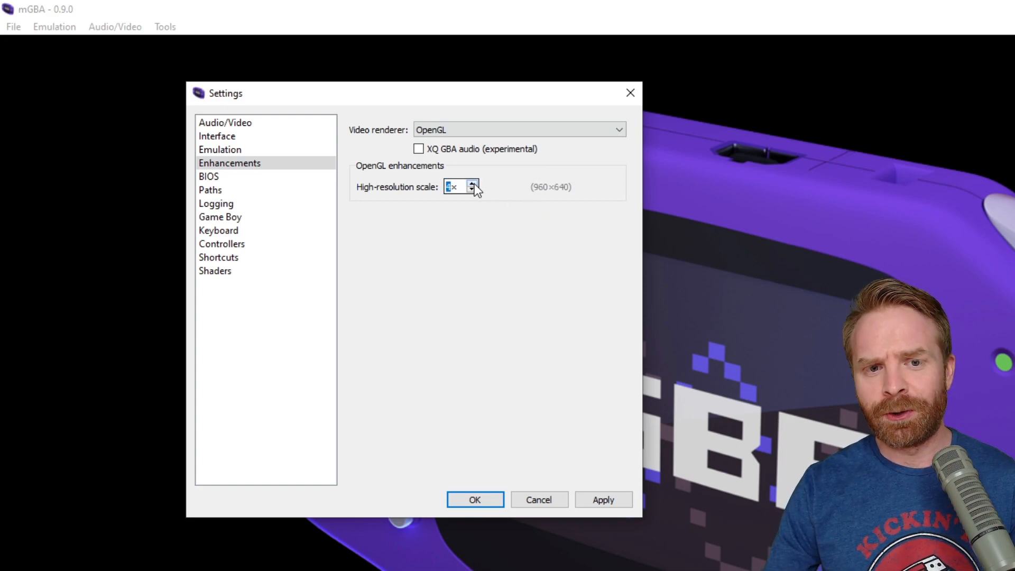
pyautogui.click(472, 183)
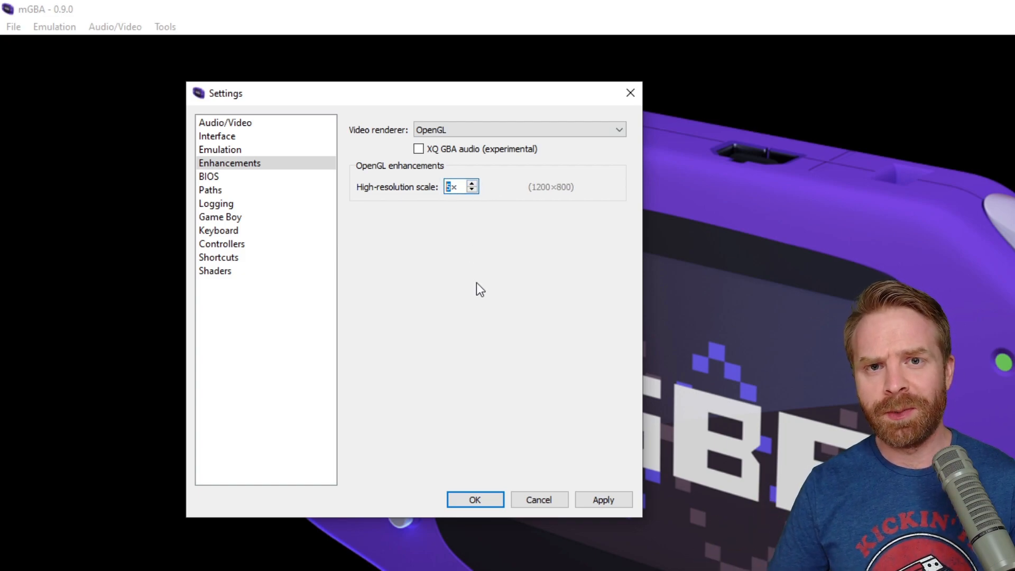
pyautogui.click(470, 184)
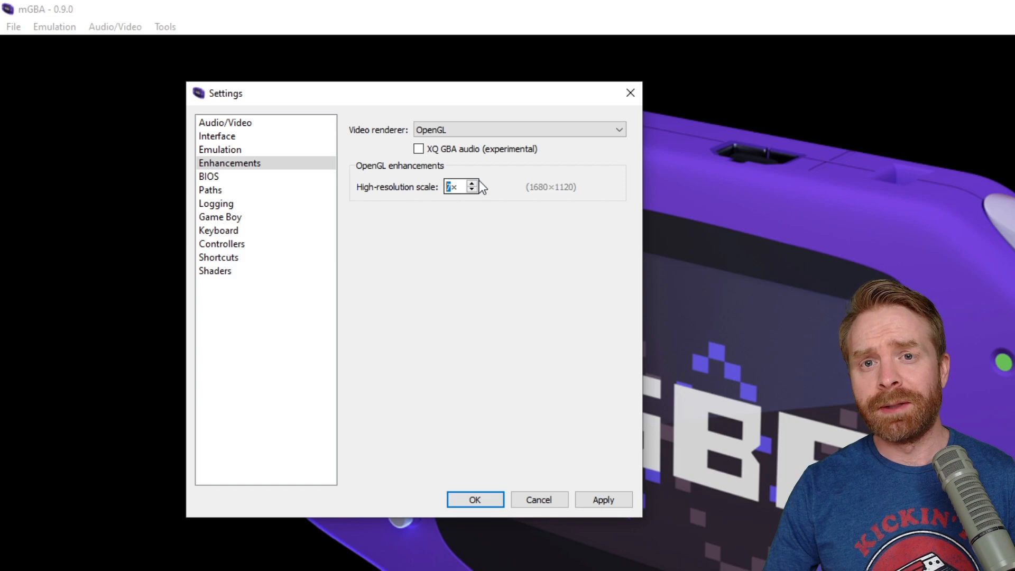
pyautogui.click(208, 176)
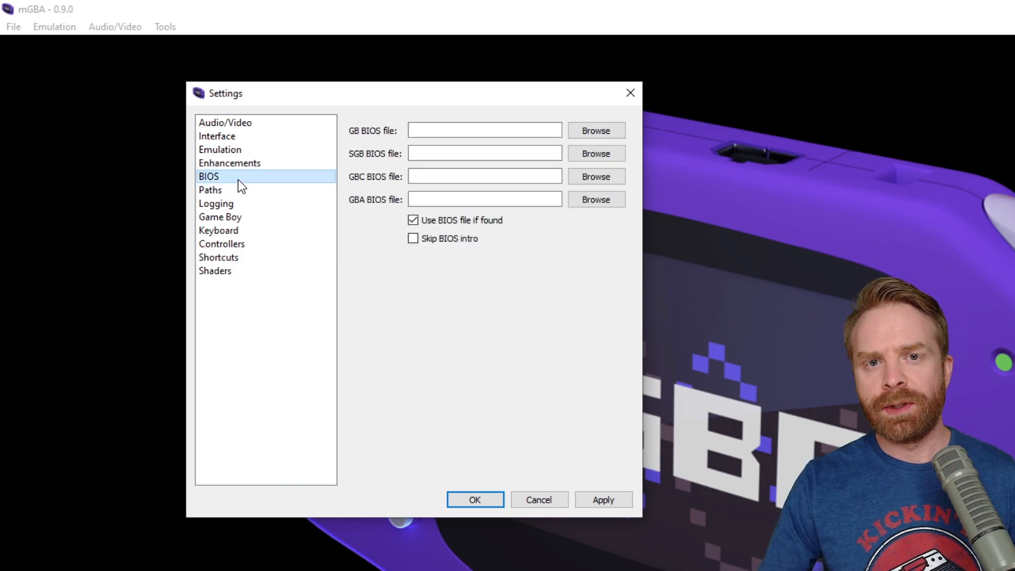
pyautogui.moveTo(244, 197)
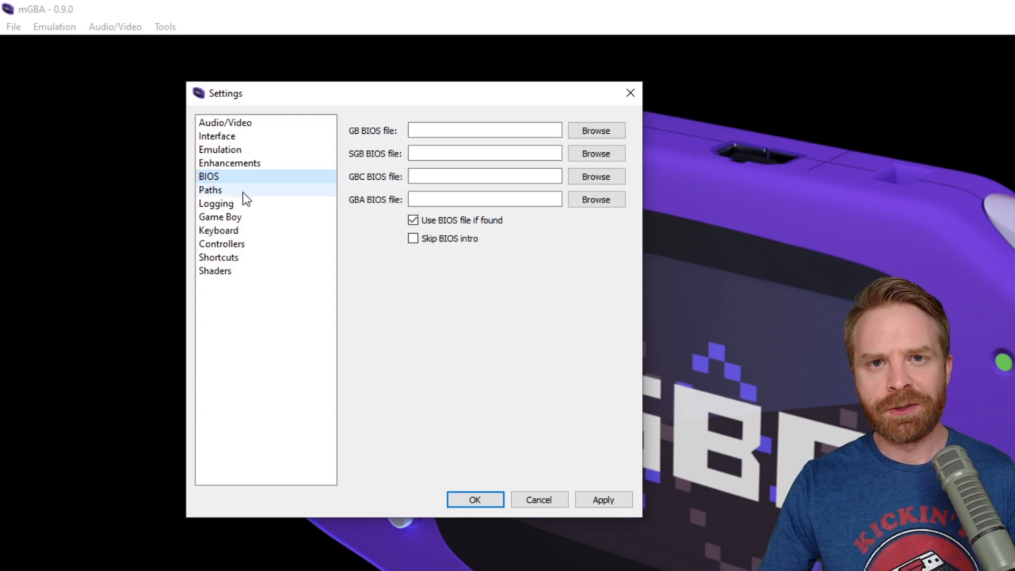
# Step: Browse the Paths, Logging and Game Boy pages and the Game Boy-only model choices, ending on Keyboard
pyautogui.click(210, 190)
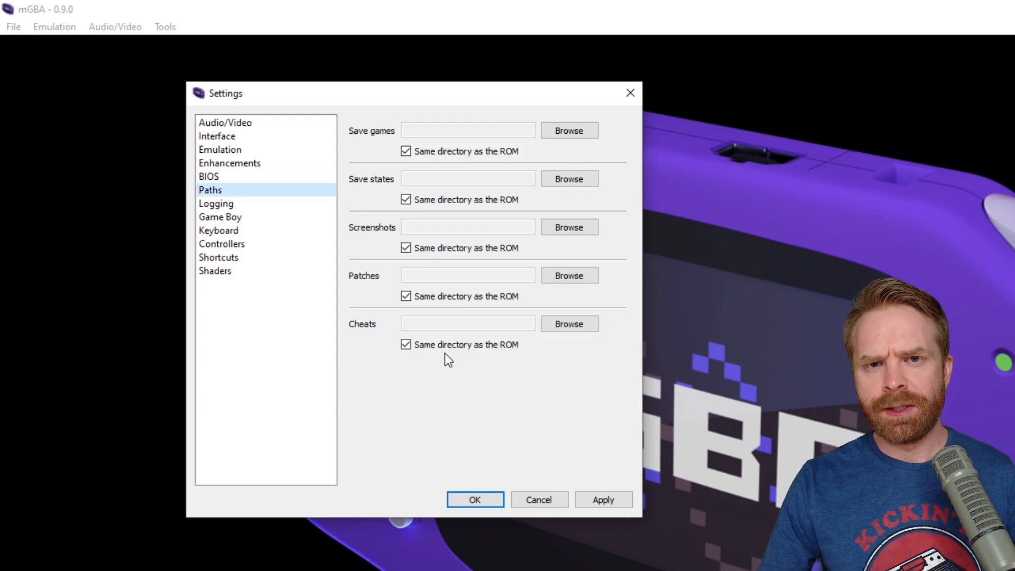
pyautogui.click(406, 151)
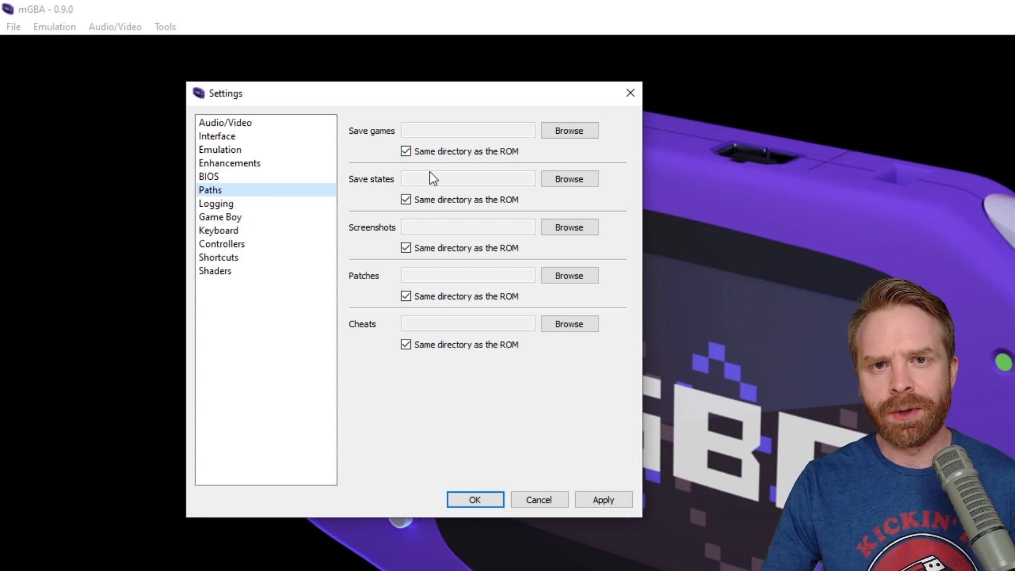
pyautogui.click(216, 202)
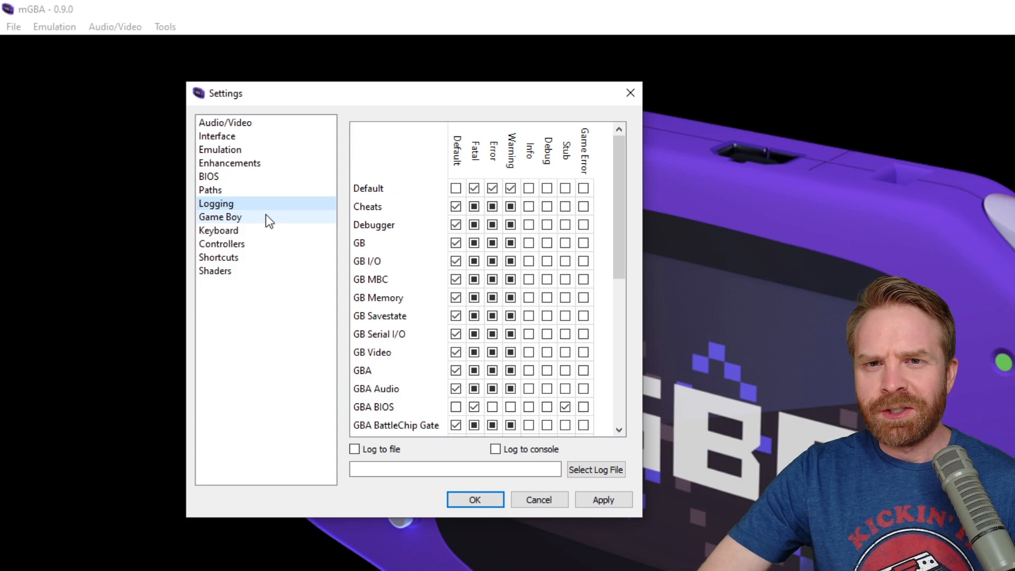
pyautogui.click(220, 216)
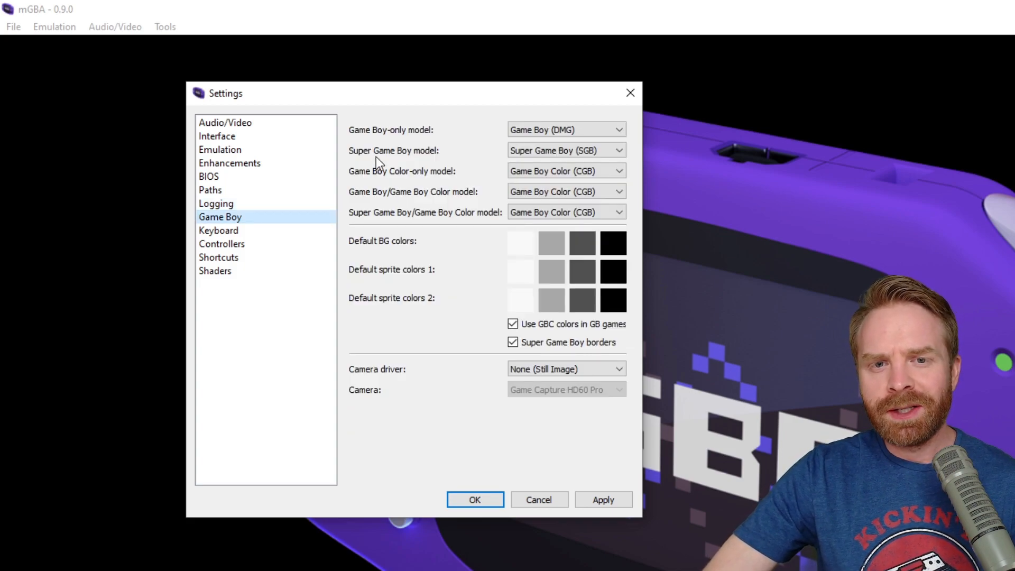
pyautogui.moveTo(453, 138)
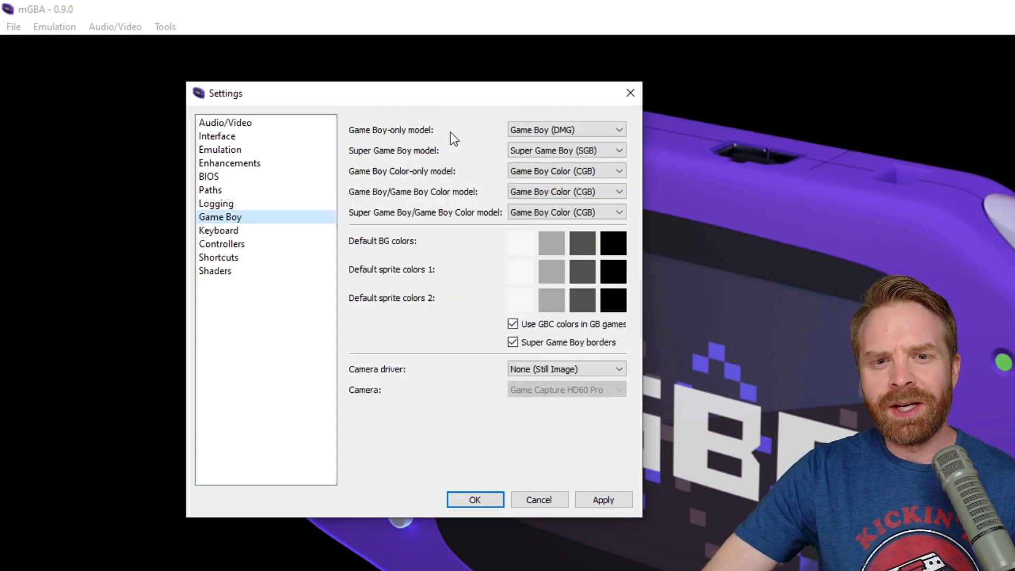
pyautogui.click(565, 130)
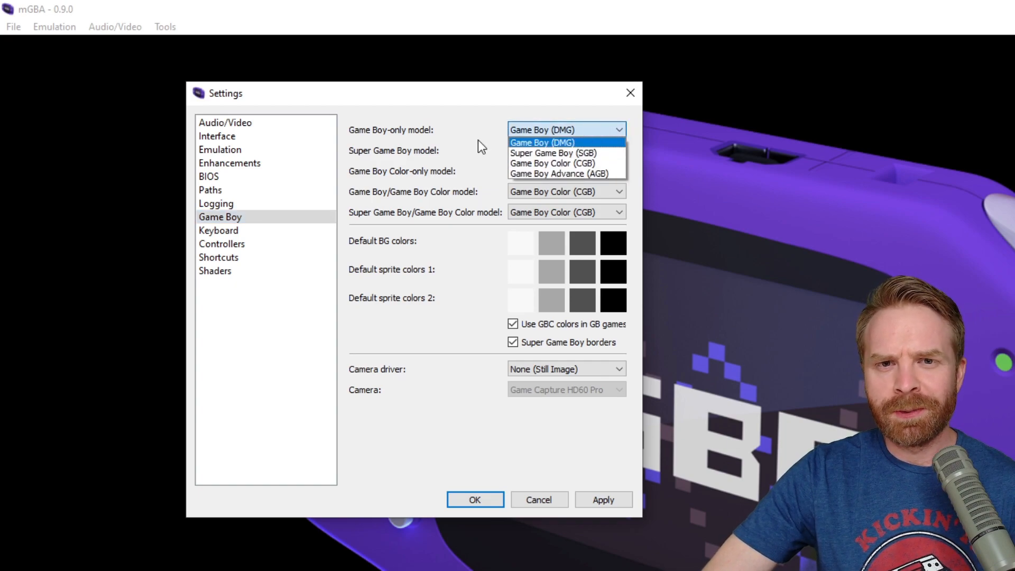
pyautogui.click(218, 230)
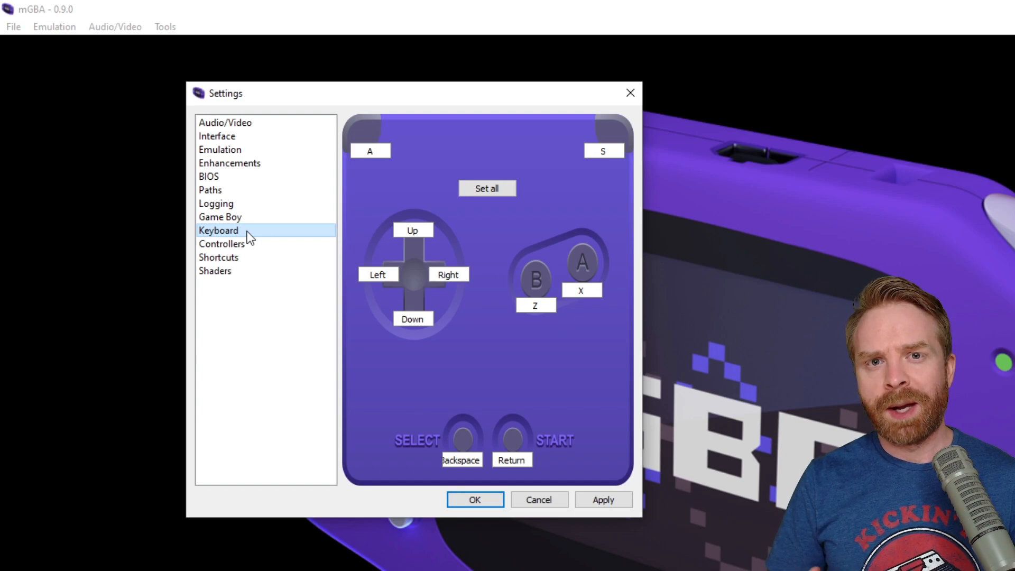
# Step: Keep the Xbox One controller selected and map all GBA buttons with Set all
pyautogui.click(221, 243)
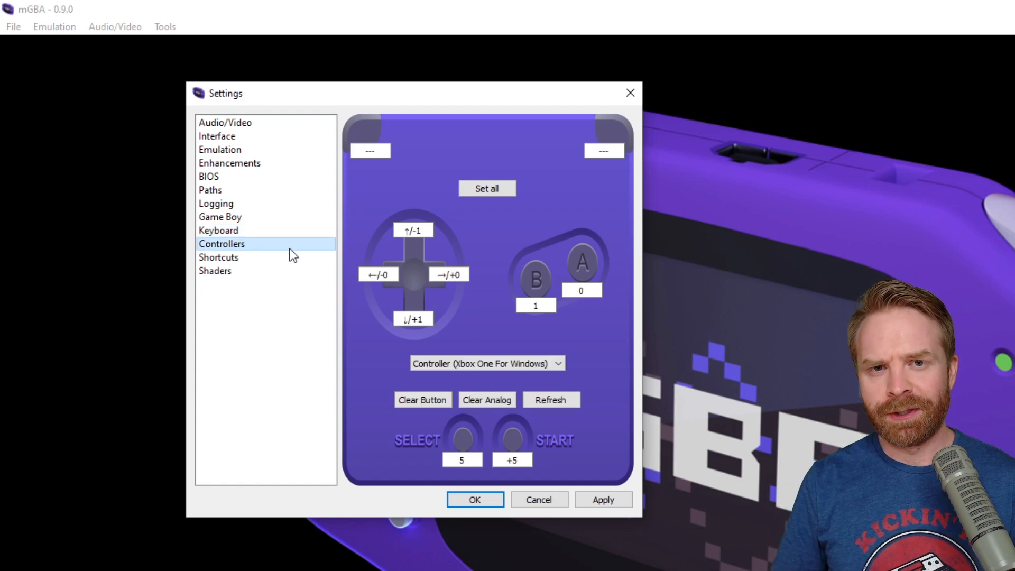
pyautogui.click(486, 363)
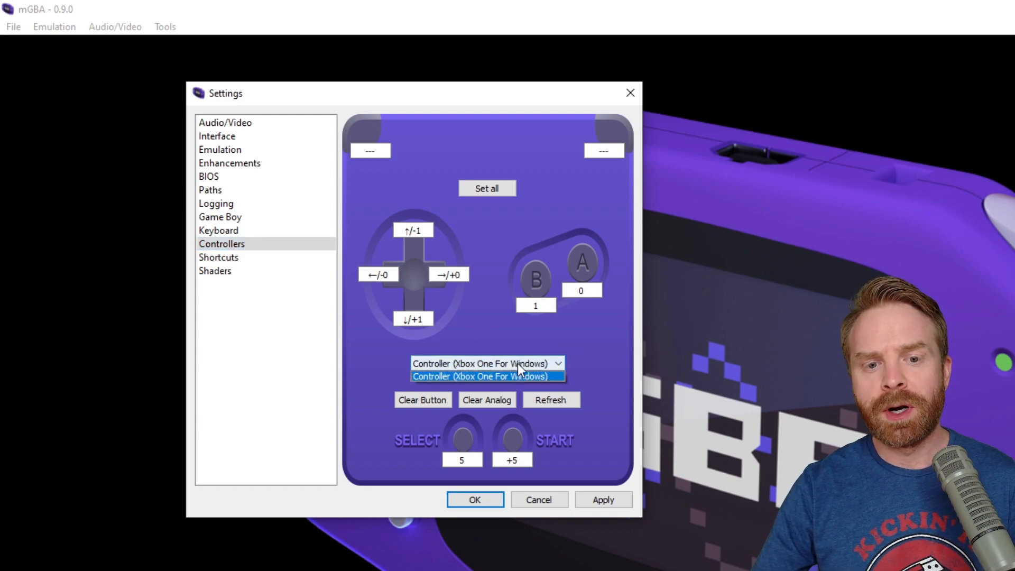
pyautogui.click(486, 375)
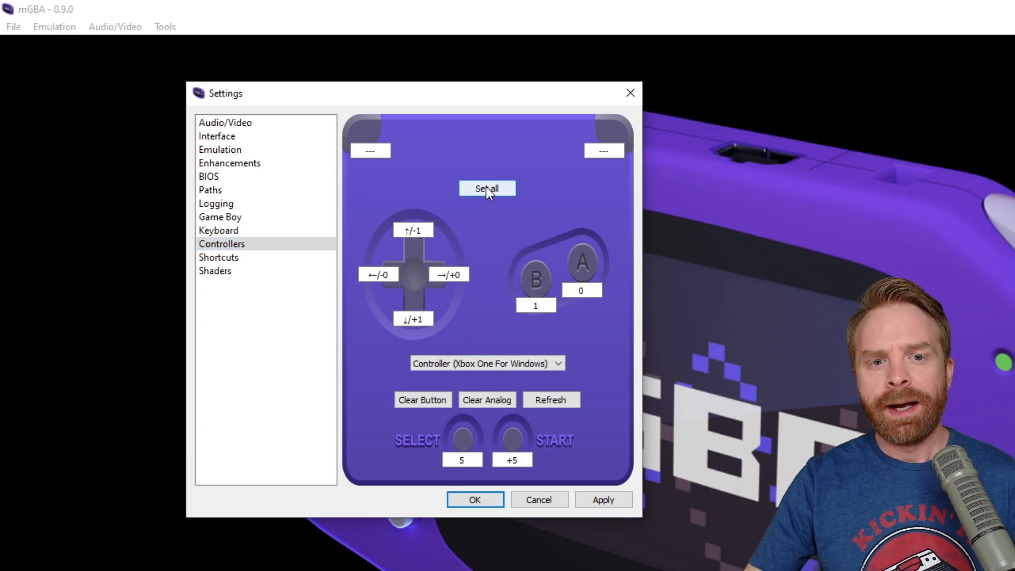
pyautogui.click(486, 188)
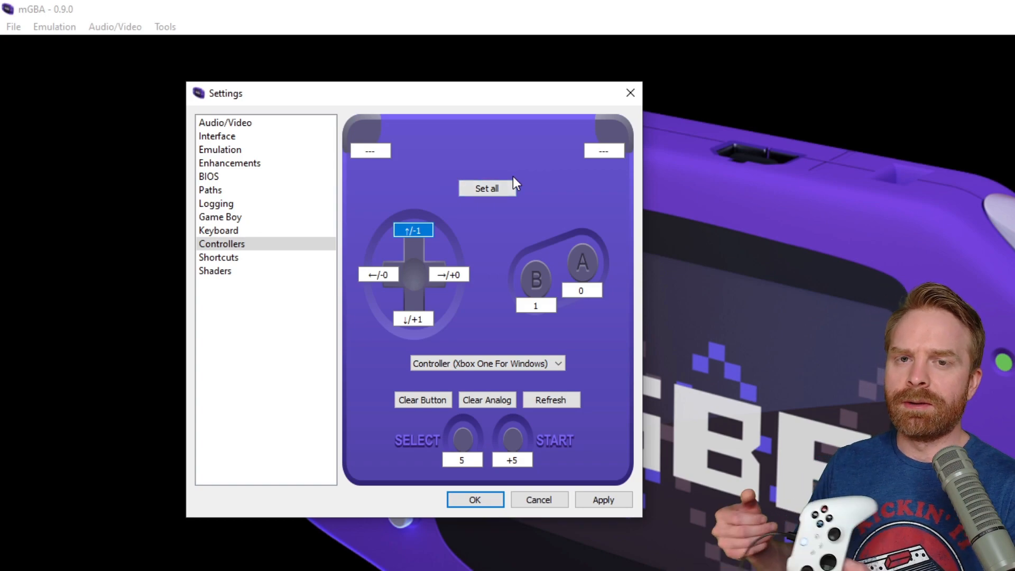
pyautogui.click(448, 273)
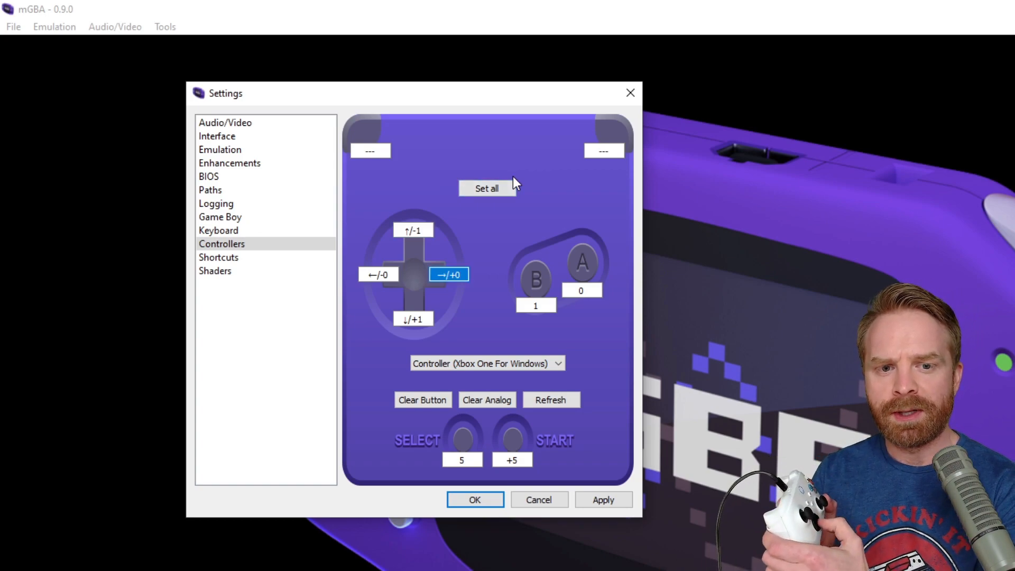
pyautogui.click(580, 290)
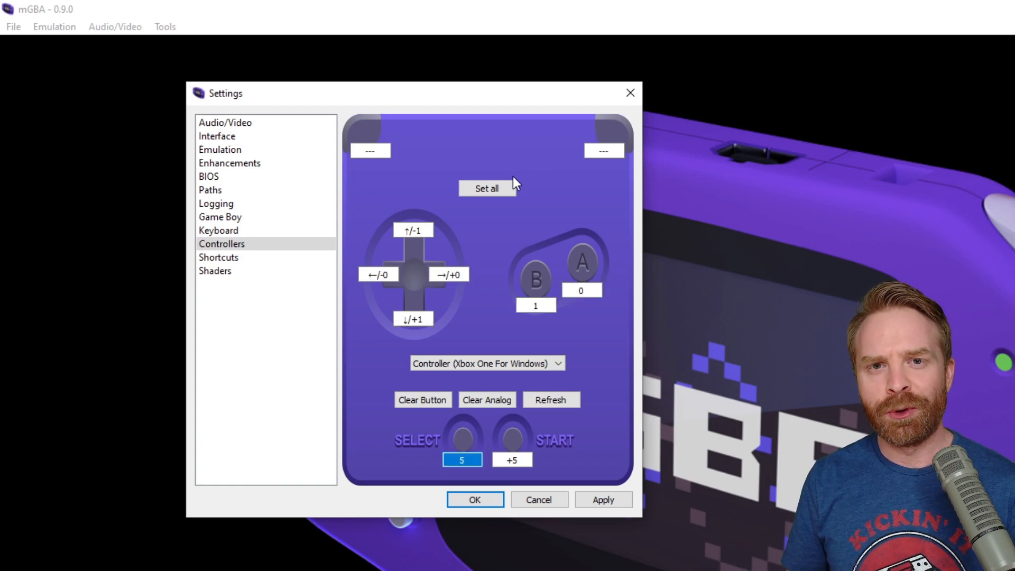
pyautogui.click(218, 257)
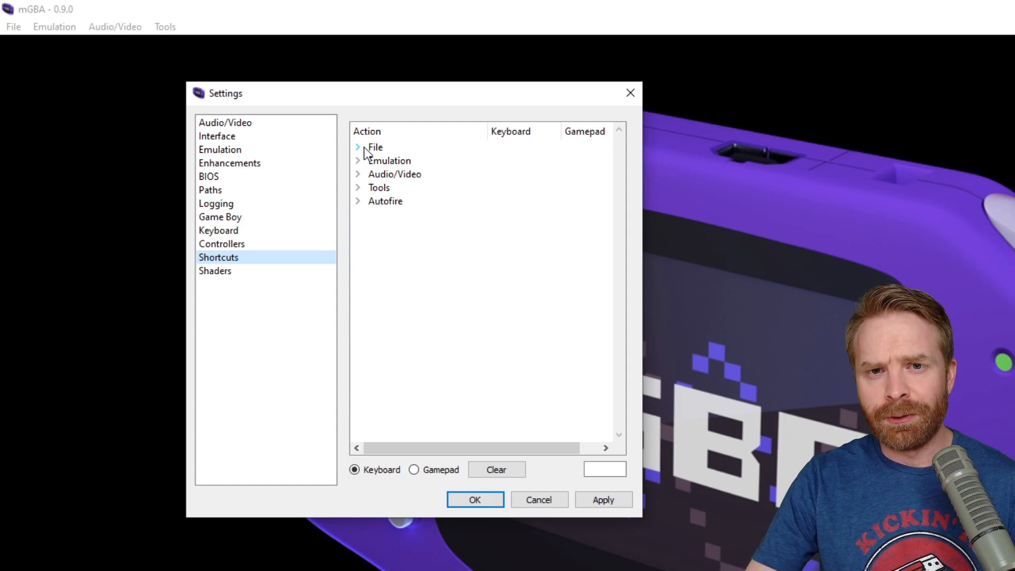
# Step: Expand the File shortcuts group and view the Shaders page
pyautogui.click(357, 146)
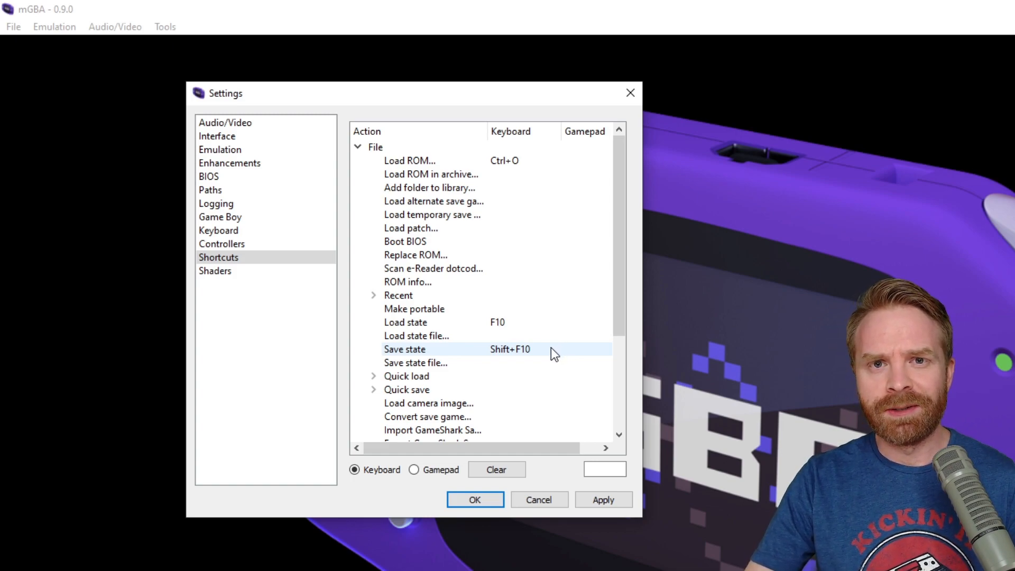
pyautogui.click(215, 270)
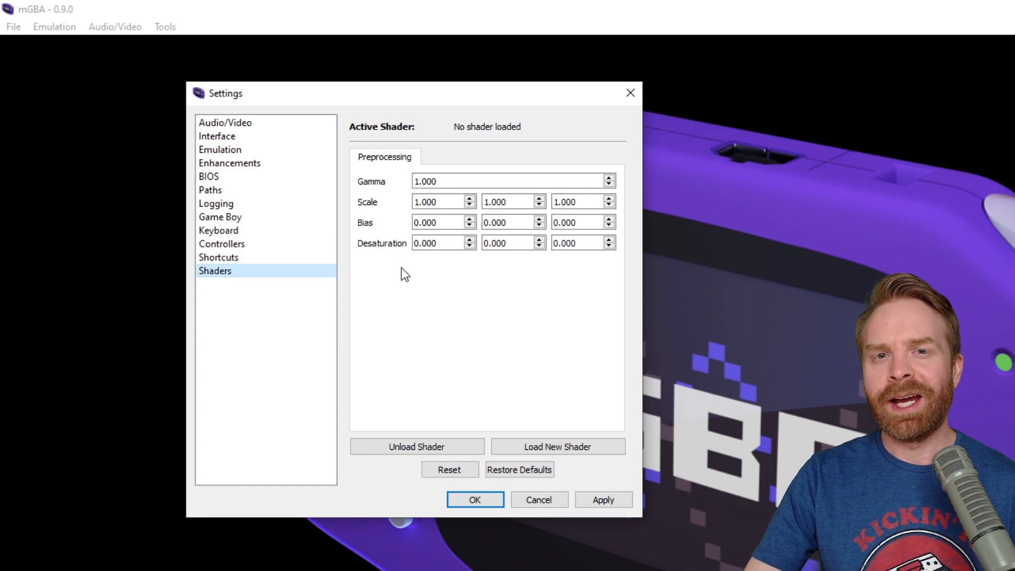
pyautogui.moveTo(469, 290)
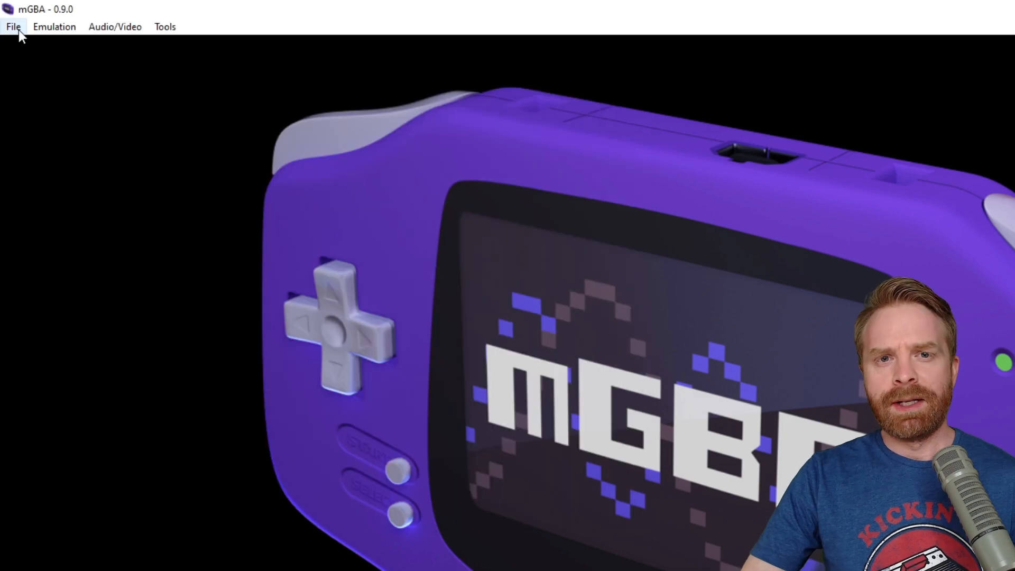
# Step: Open mGBA's File menu to show Load ROM and Load ROM in archive
pyautogui.click(12, 27)
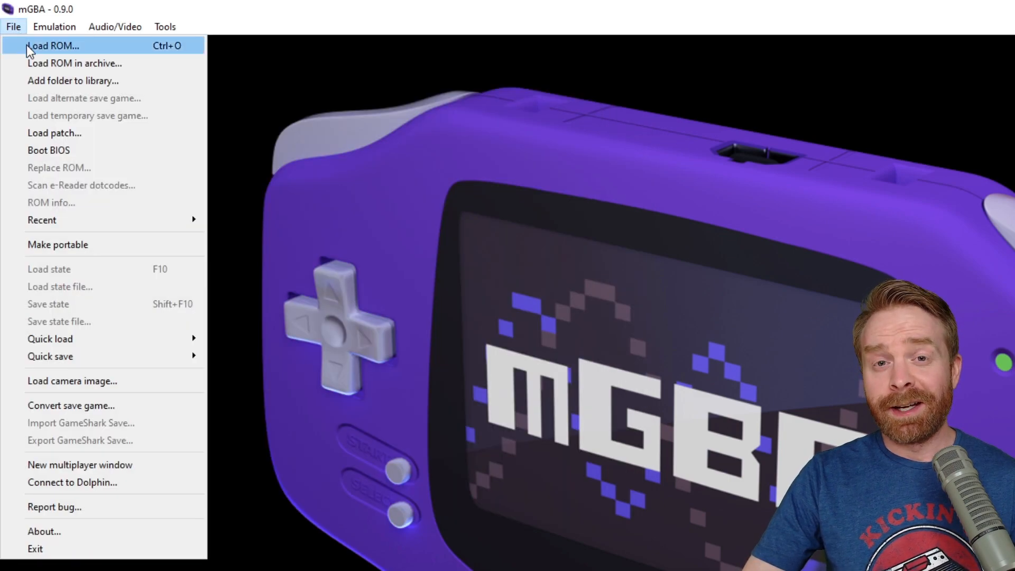
pyautogui.moveTo(61, 62)
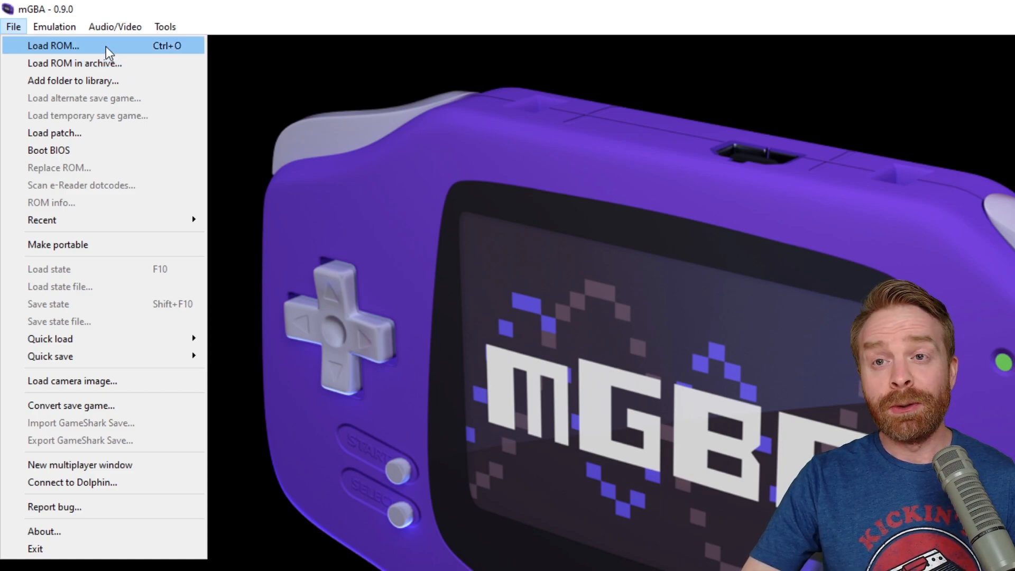
pyautogui.moveTo(123, 80)
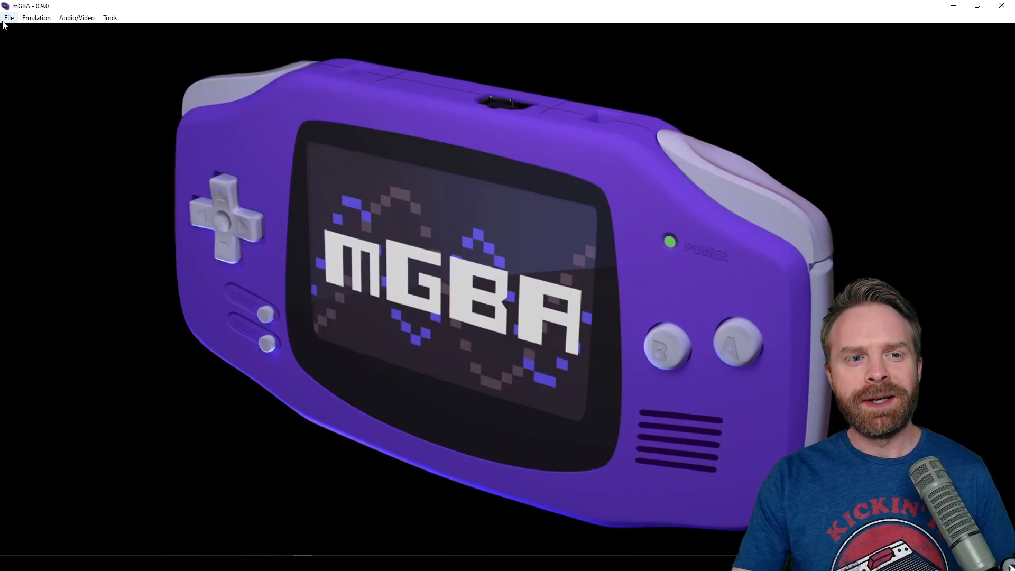
pyautogui.click(9, 17)
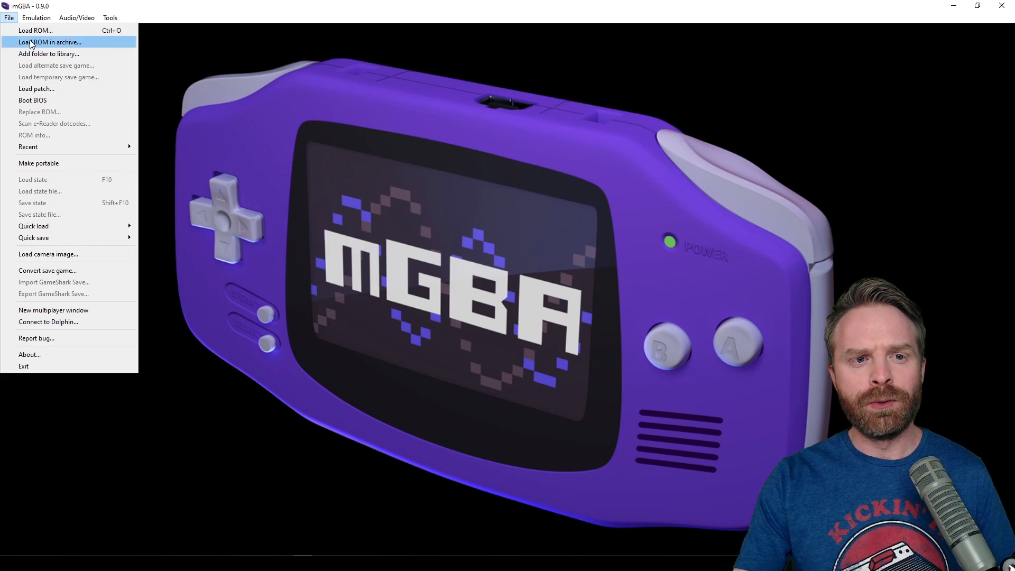
# Step: Load Super Street Fighter II Turbo - Revival (USA) from its 7z archive
pyautogui.click(48, 43)
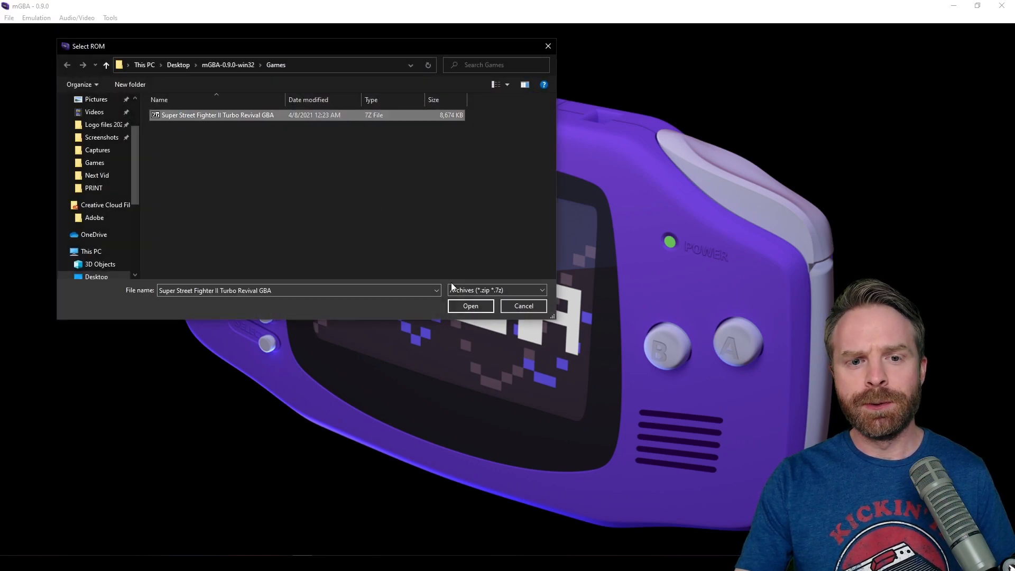
pyautogui.click(469, 306)
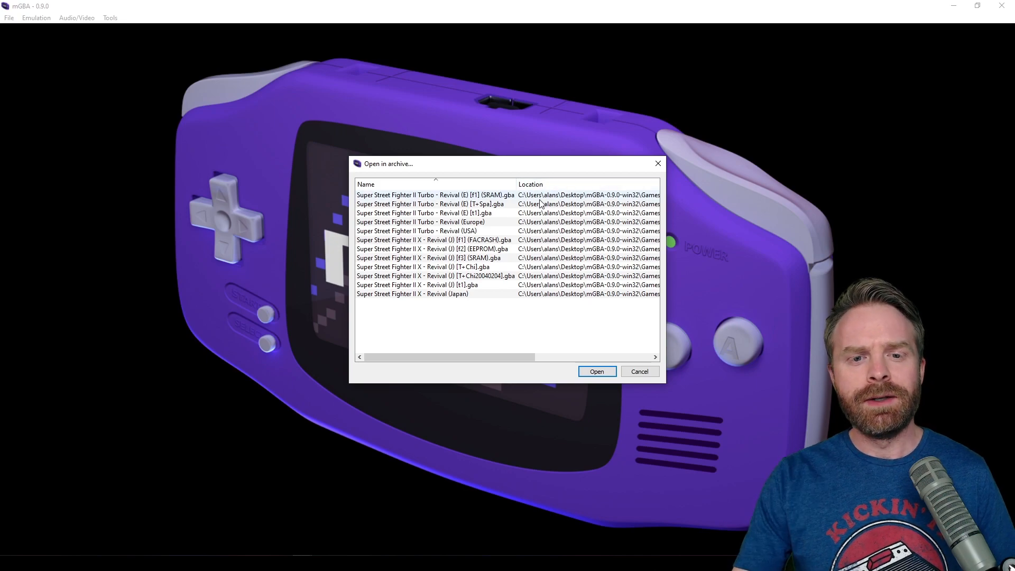
pyautogui.click(418, 231)
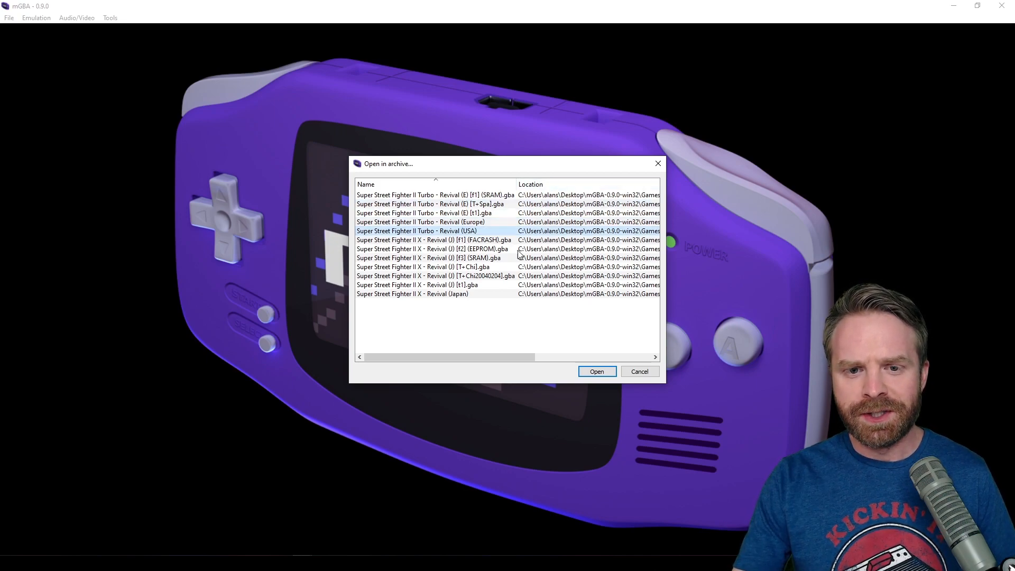
pyautogui.click(595, 371)
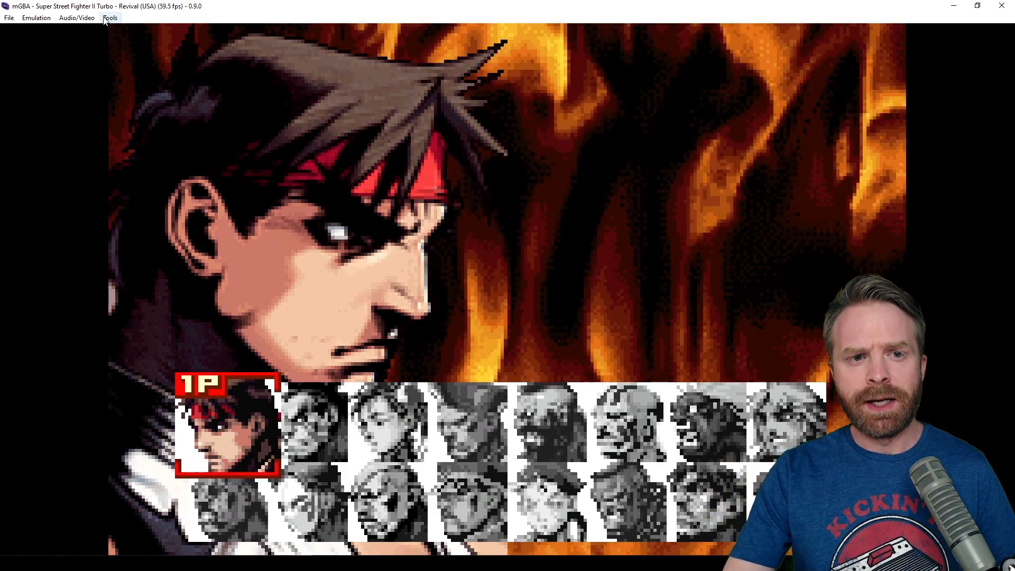
# Step: Open the Cheats window from the Tools menu
pyautogui.click(109, 18)
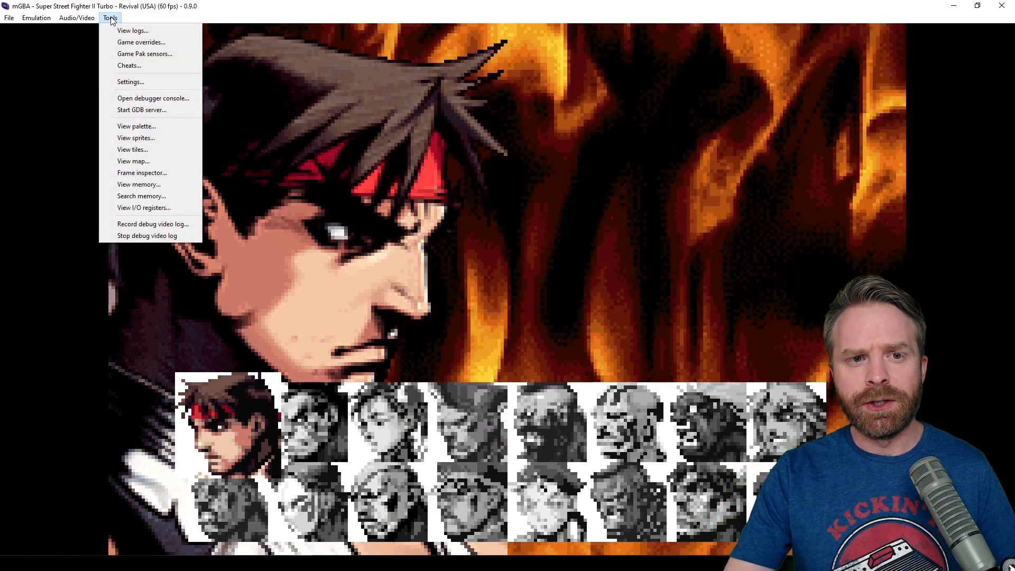
pyautogui.click(128, 65)
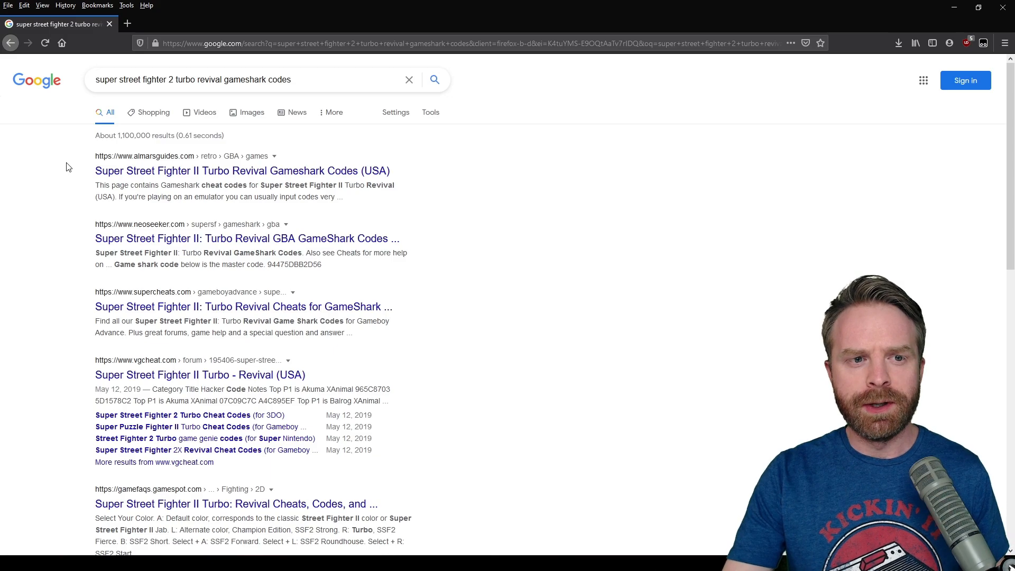
pyautogui.moveTo(133, 181)
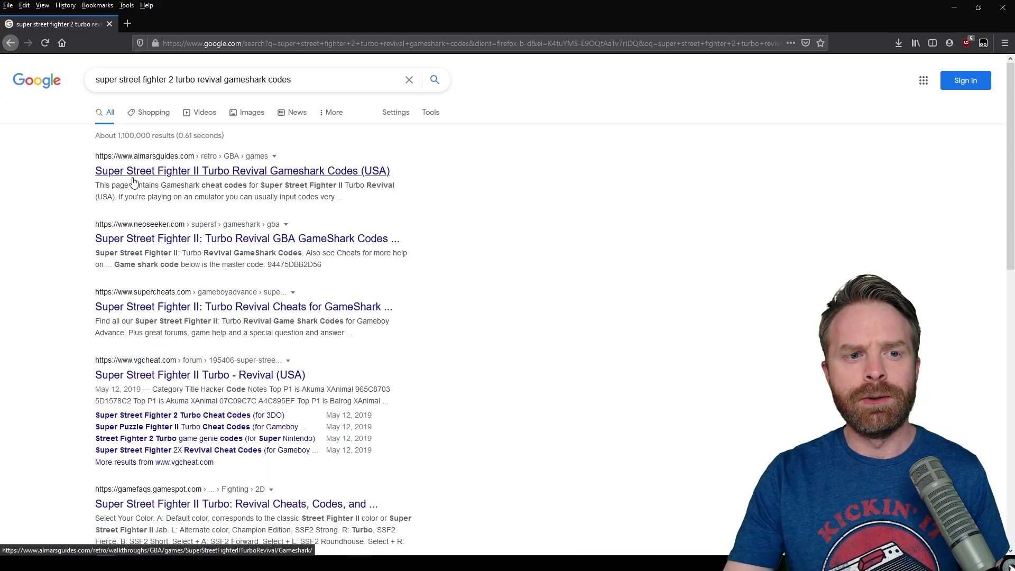
# Step: Open the almarsguides Super Street Fighter II Turbo Revival Gameshark Codes (USA) result
pyautogui.click(242, 170)
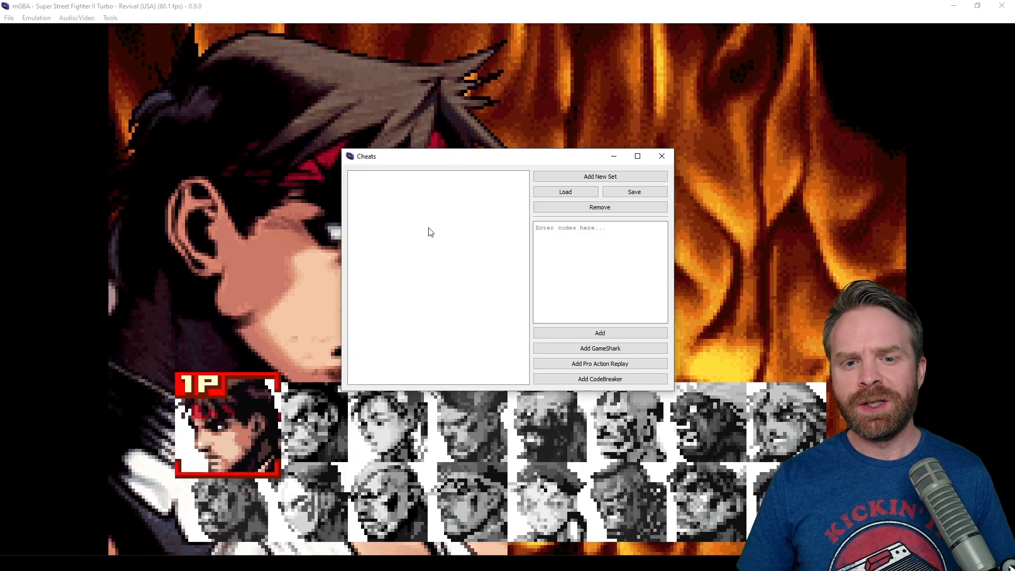
# Step: Add cheat set UE with code 120071C8 0000FFFF, expand it, and close Cheats
pyautogui.click(599, 176)
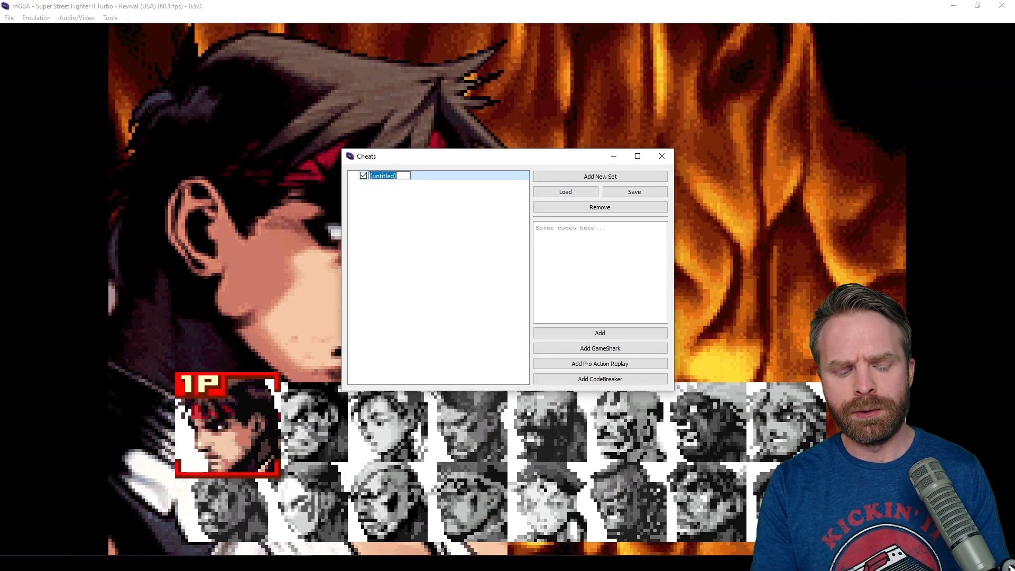
pyautogui.write('UE')
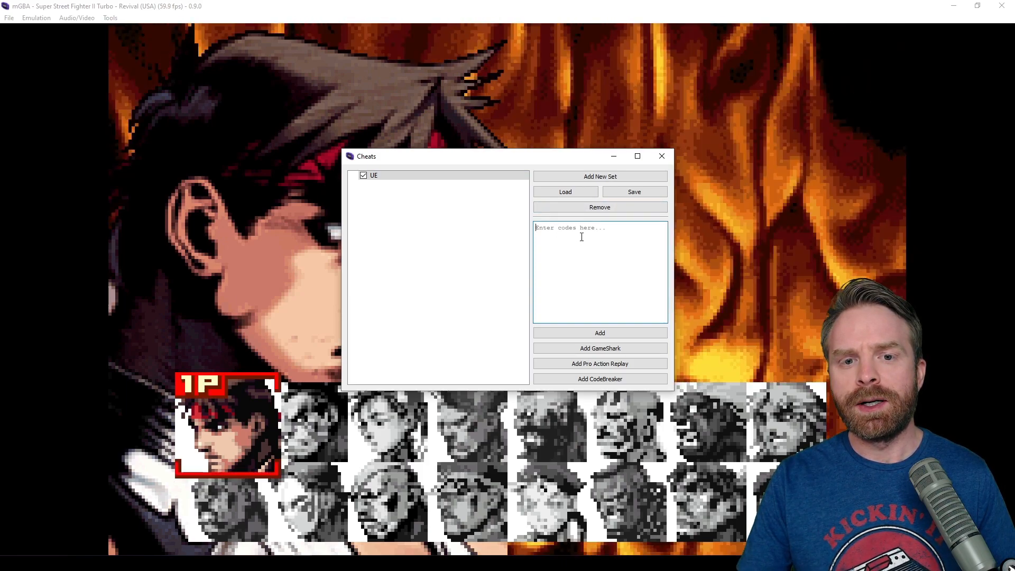
pyautogui.write('120071C8 0000FFFF')
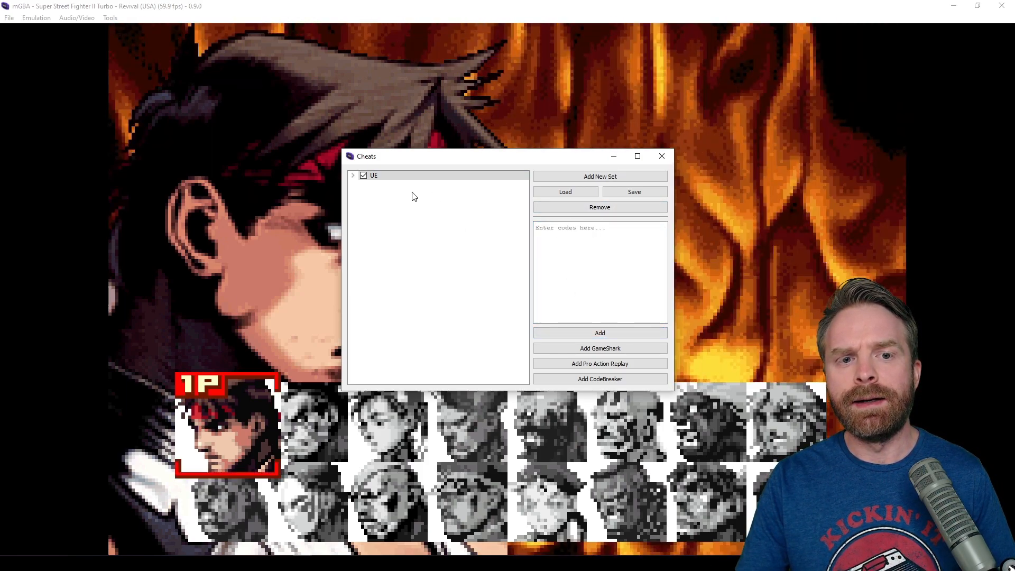
pyautogui.click(353, 174)
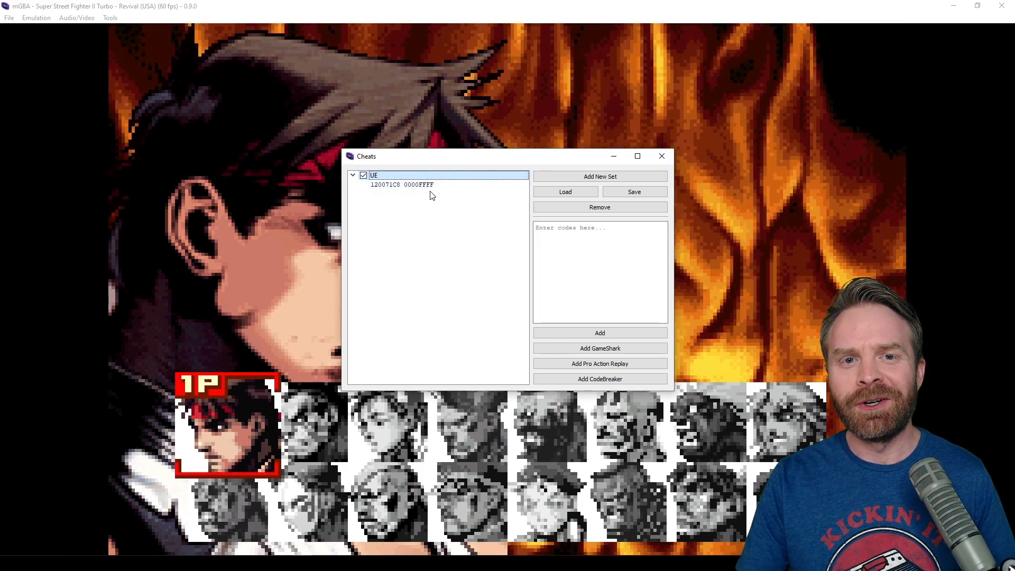
pyautogui.moveTo(456, 199)
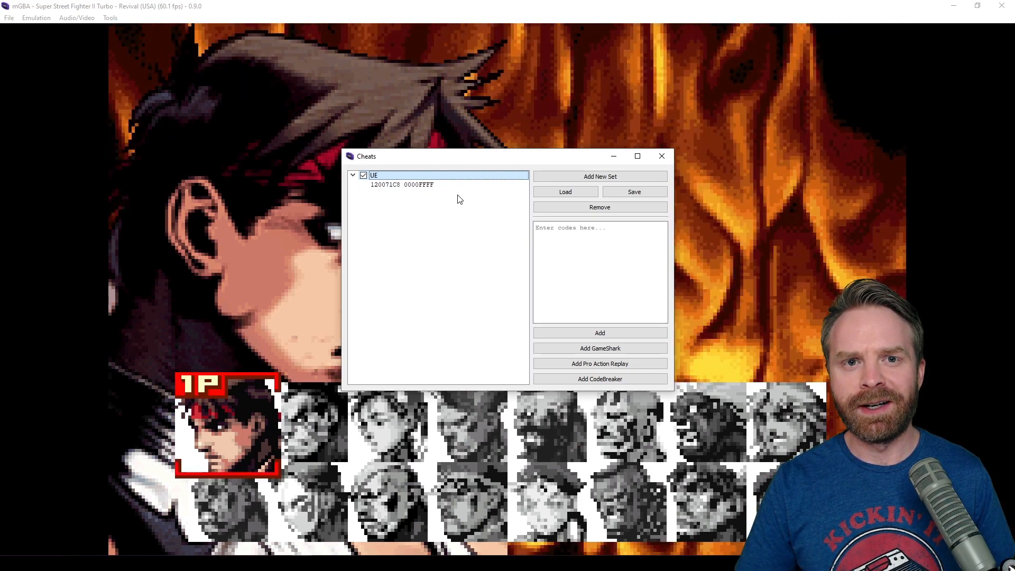
pyautogui.click(661, 155)
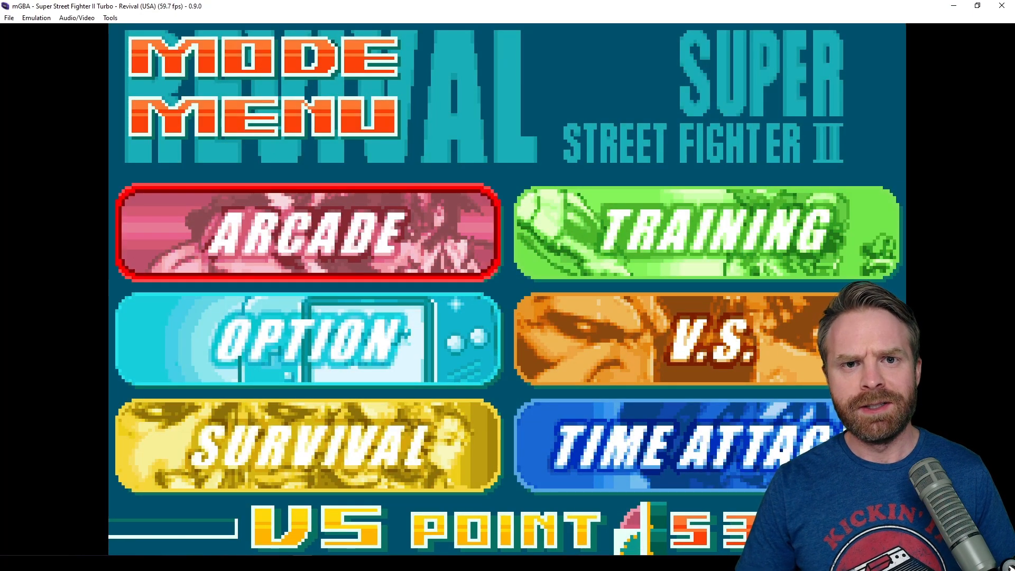
# Step: Go back from the Mode Menu to the character select screen with UE active
pyautogui.click(307, 233)
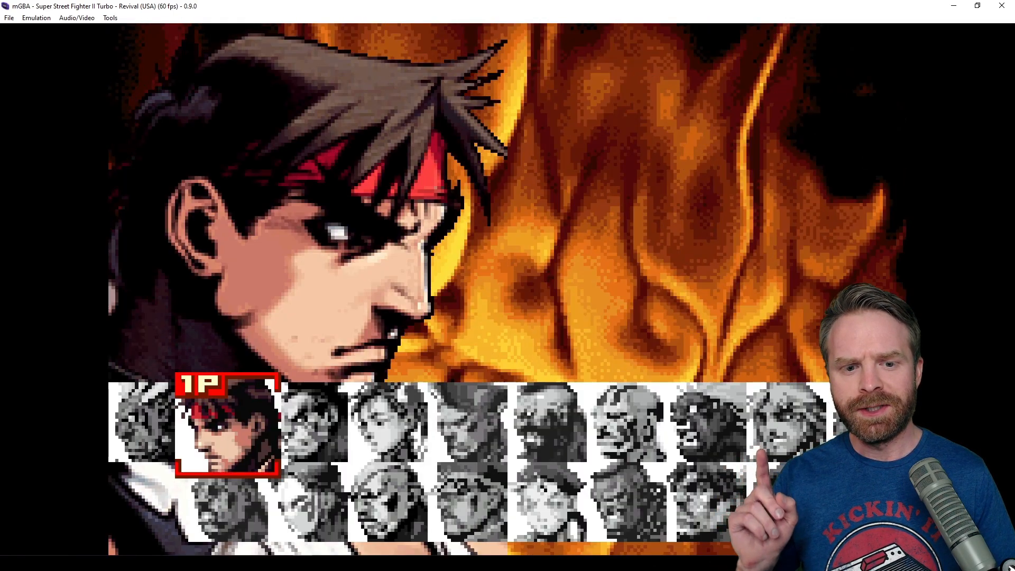